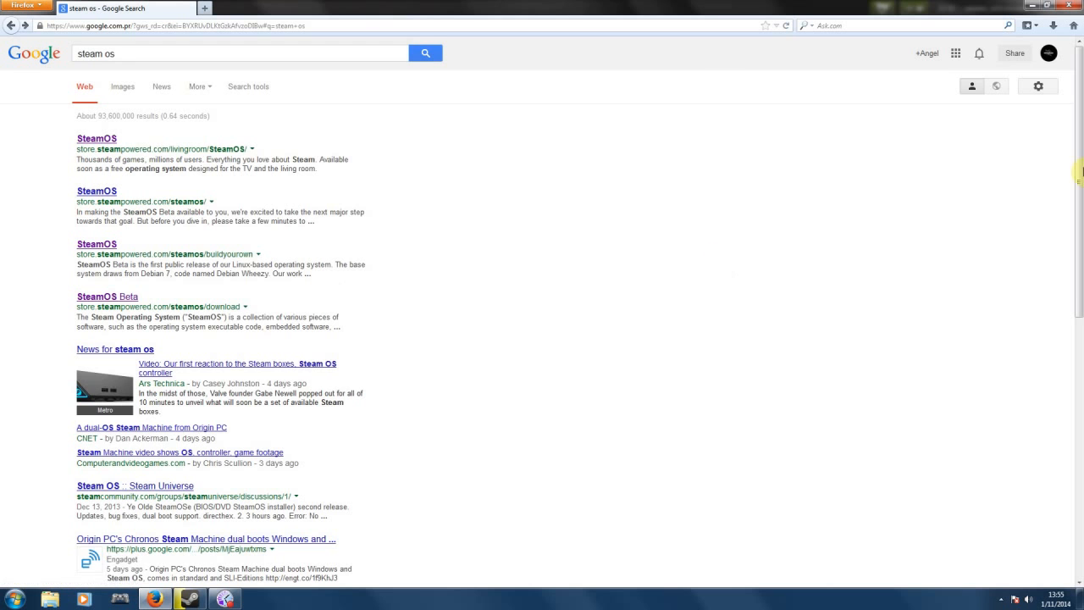
# Reach the SteamOS Beta download page from the Steam page results.
pyautogui.scroll(-3)
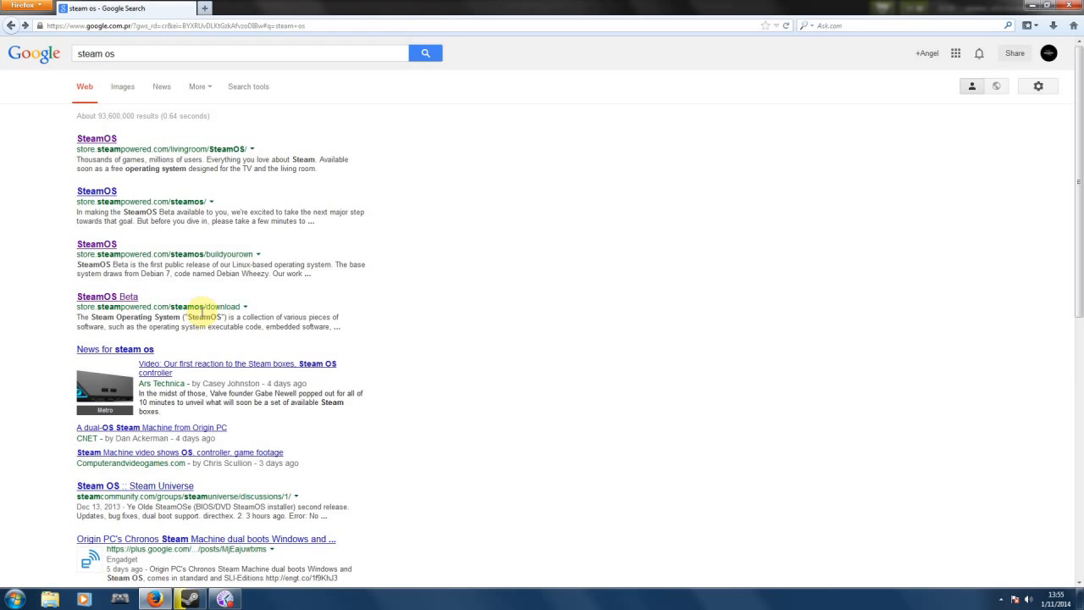
pyautogui.moveTo(117, 287)
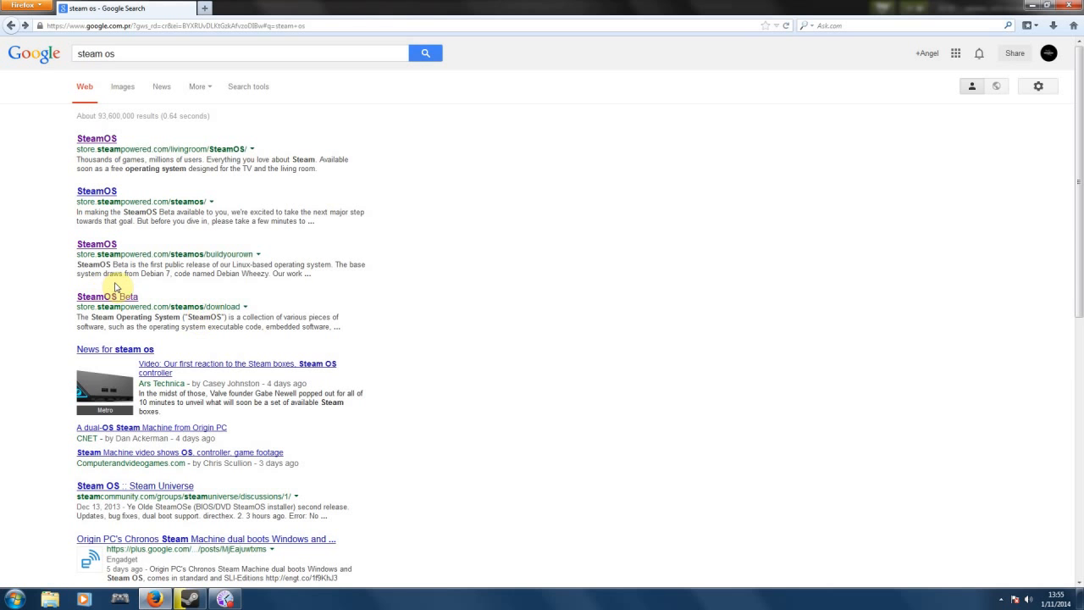
pyautogui.moveTo(134, 285)
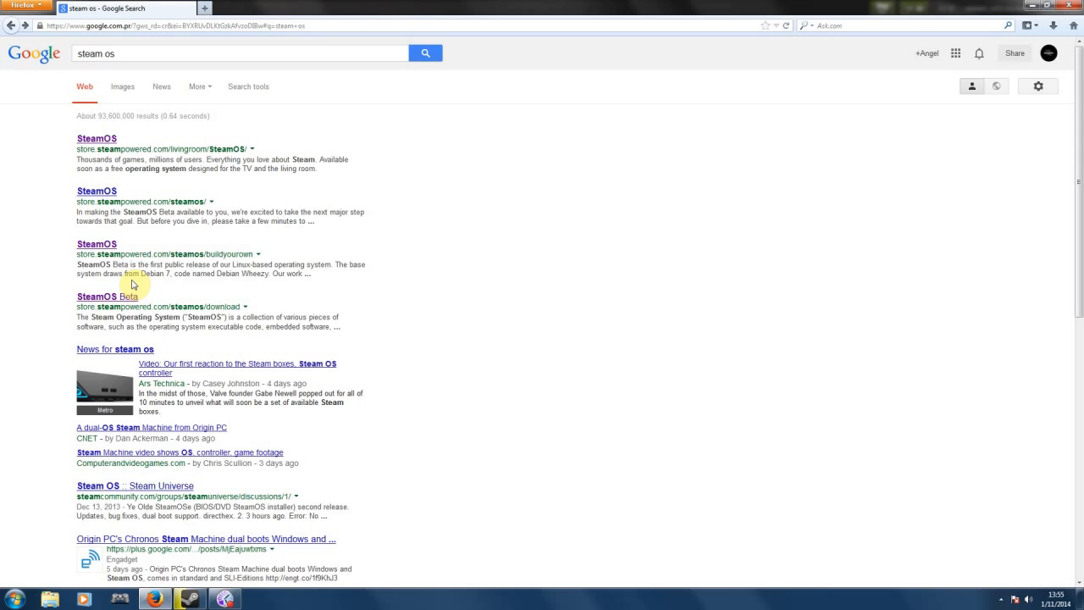
pyautogui.moveTo(75, 288)
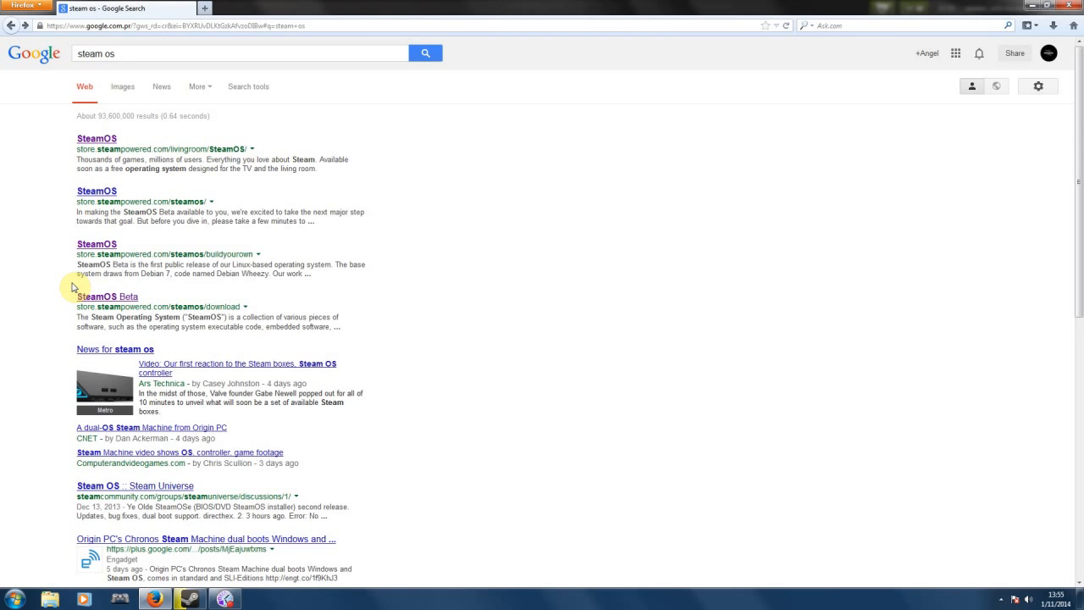
pyautogui.moveTo(51, 162)
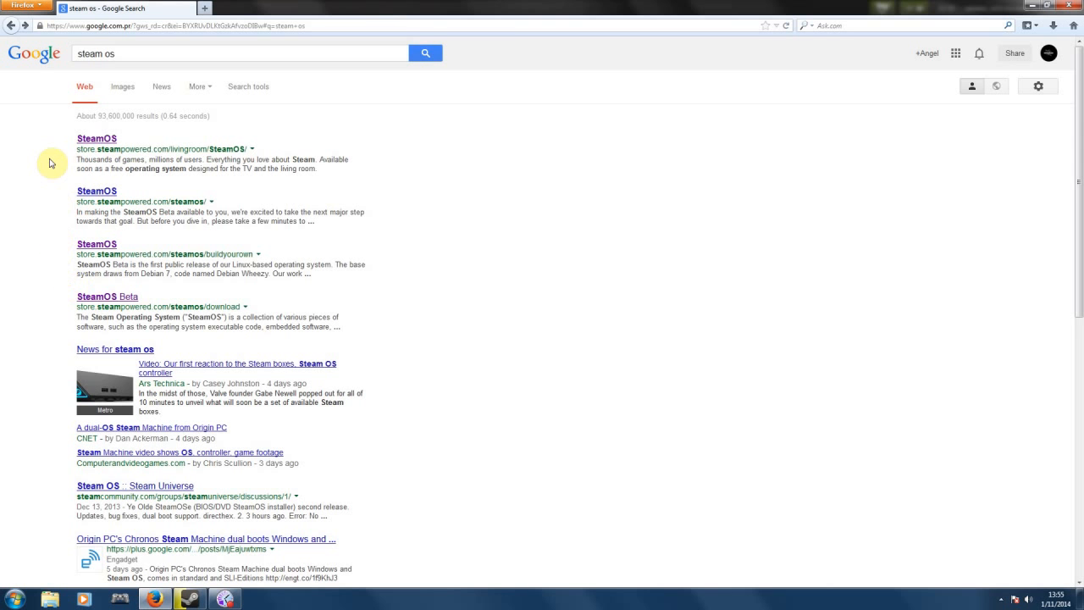
pyautogui.moveTo(49, 125)
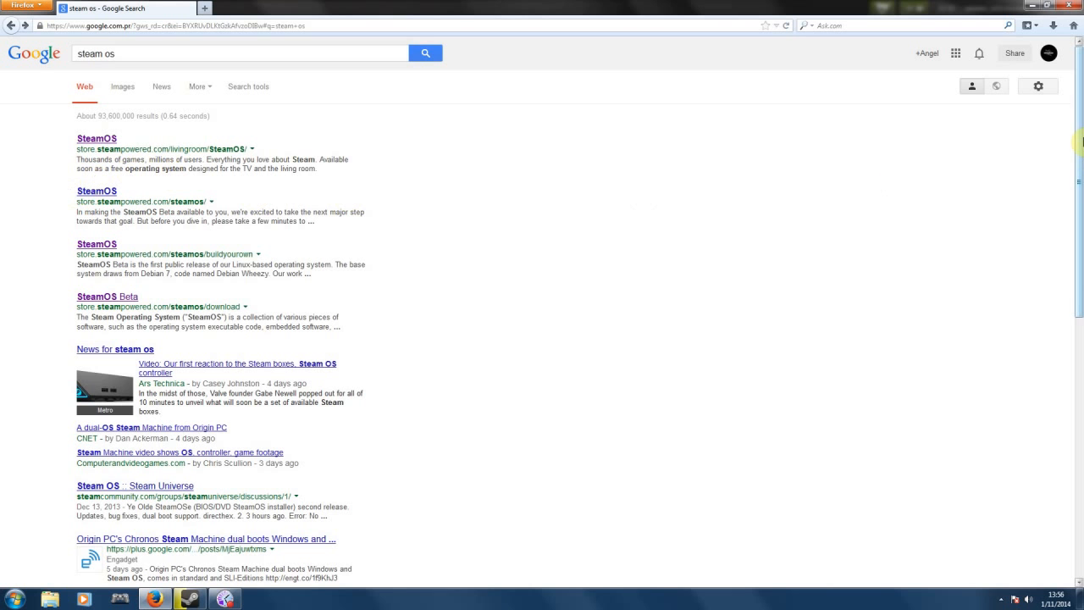
pyautogui.scroll(-3)
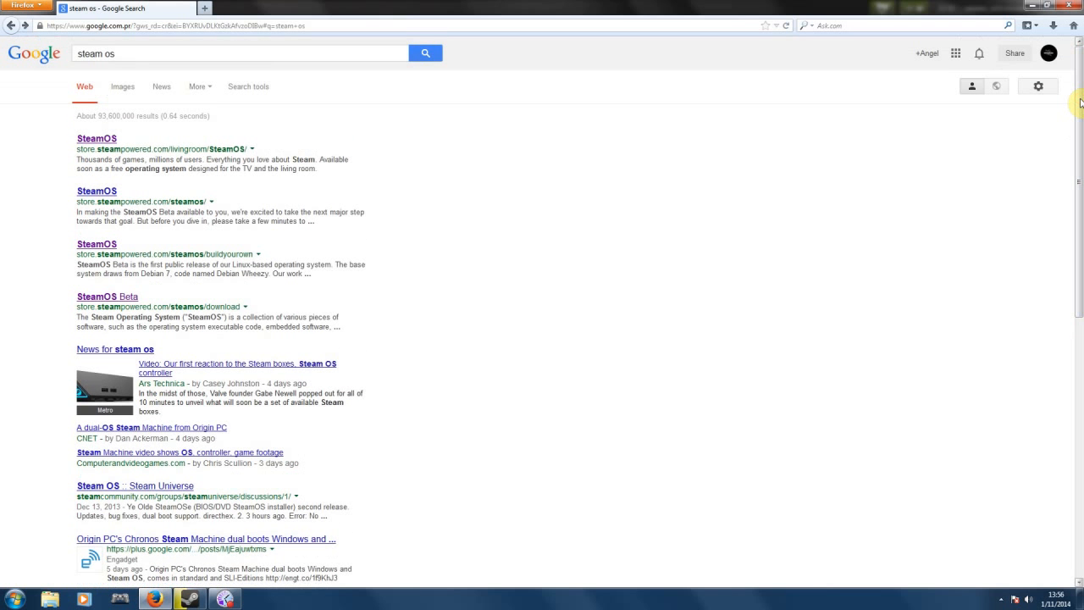
pyautogui.moveTo(678, 244)
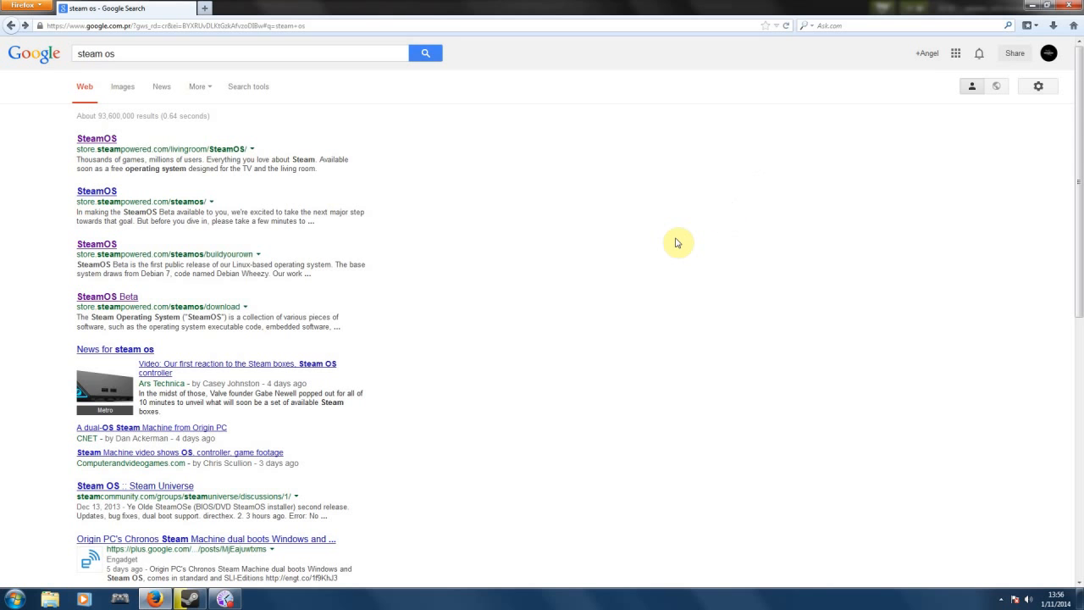
pyautogui.moveTo(498, 220)
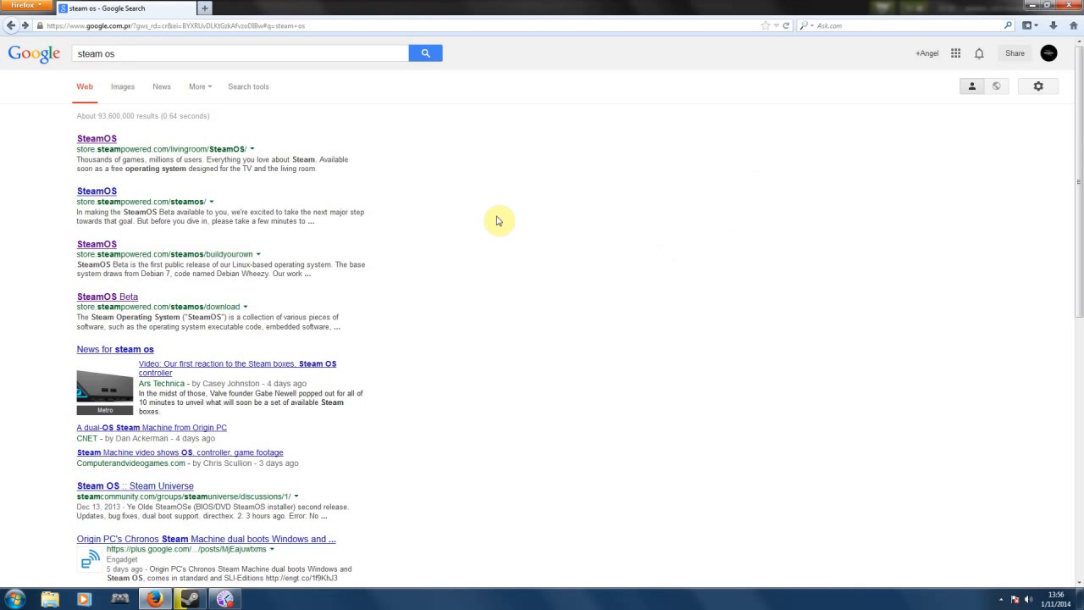
pyautogui.moveTo(61, 173)
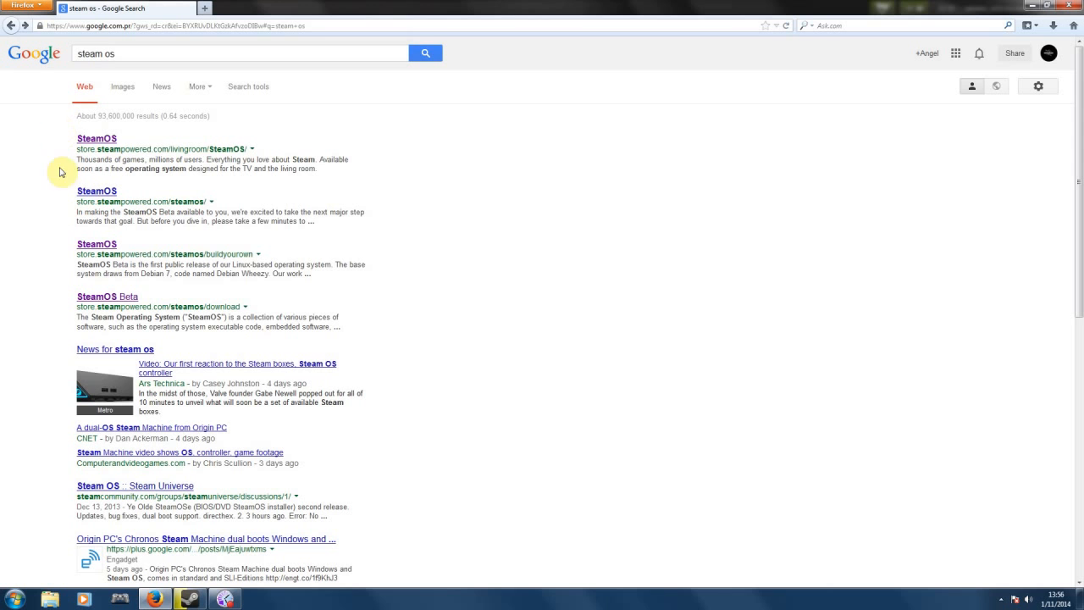
pyautogui.moveTo(55, 339)
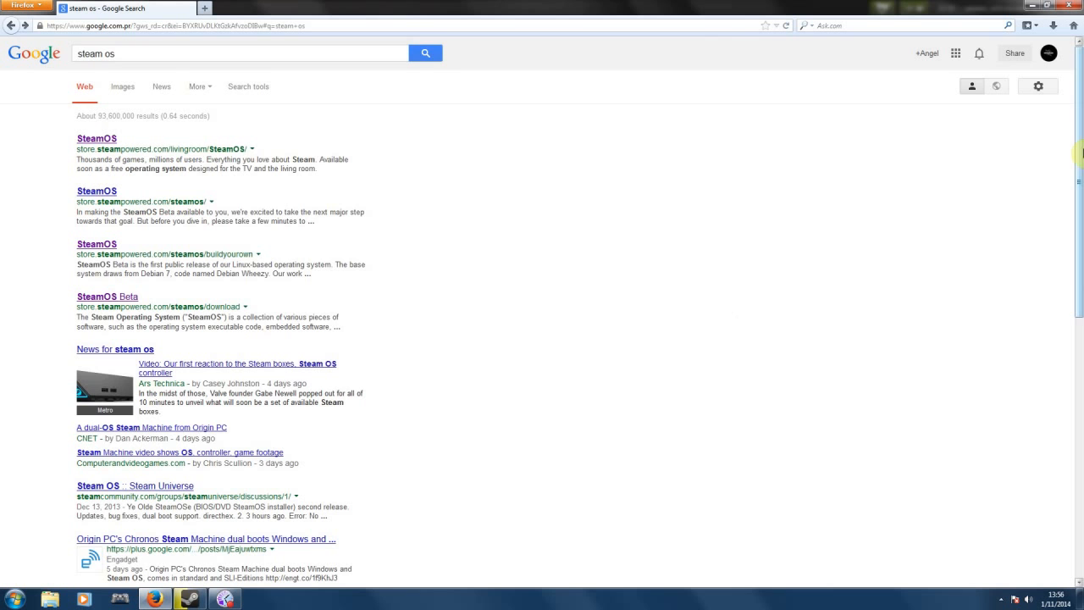
pyautogui.scroll(-3)
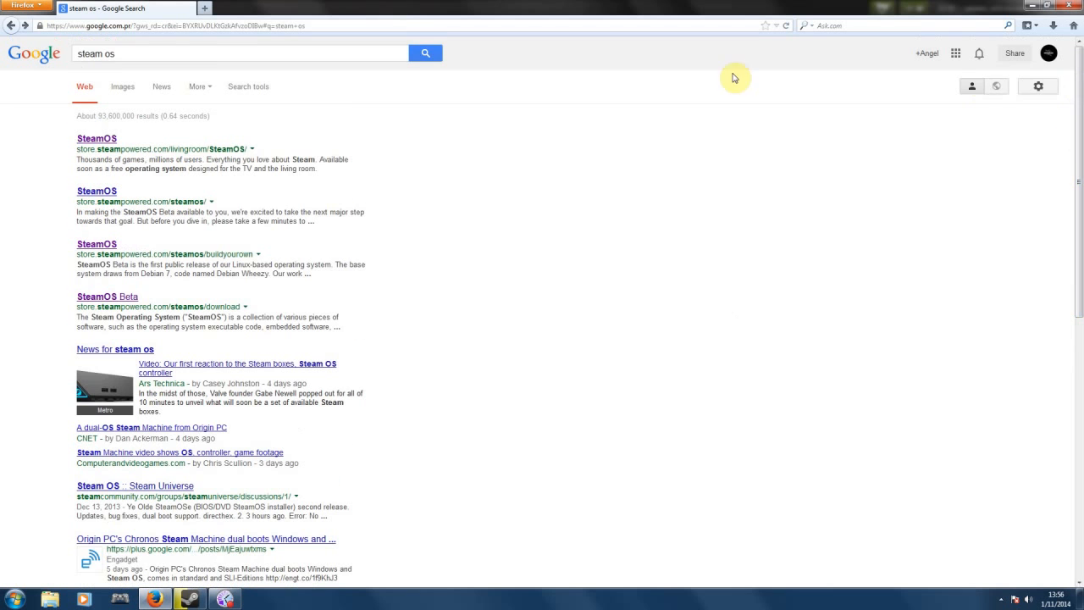
pyautogui.scroll(-3)
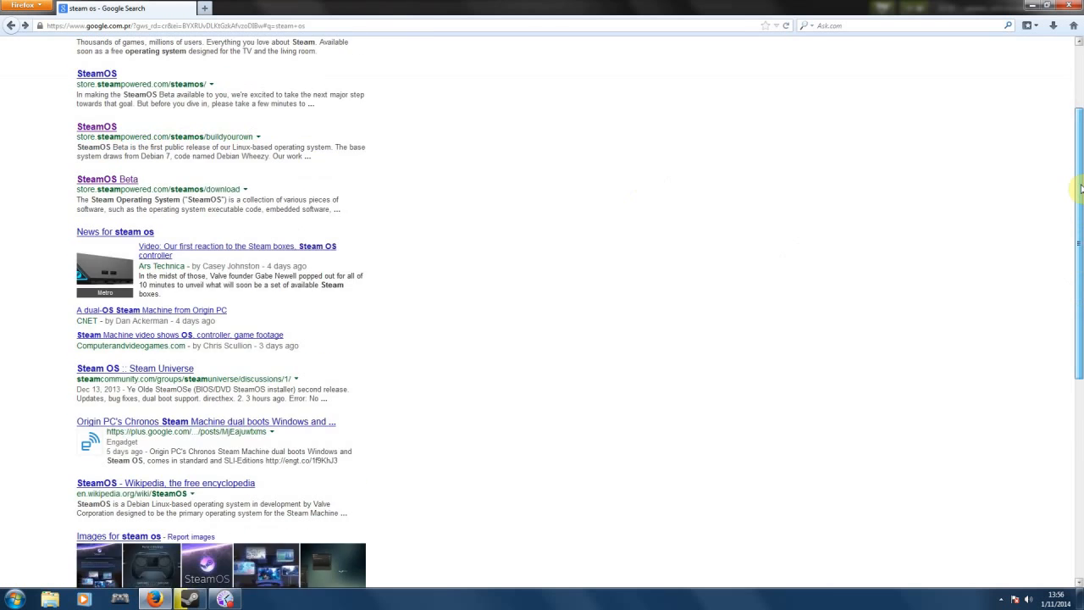
pyautogui.scroll(3)
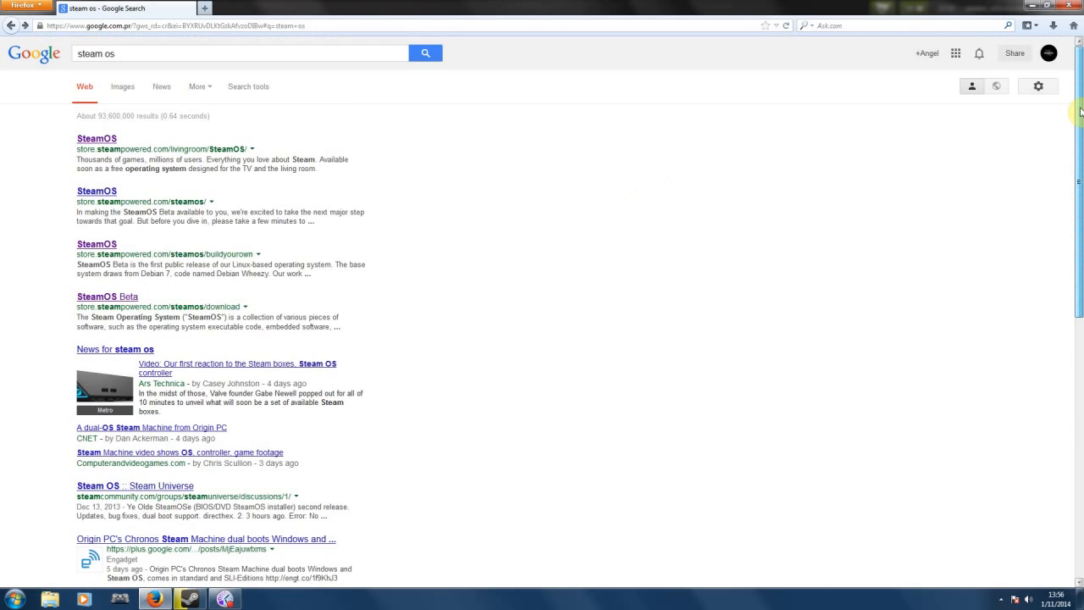
pyautogui.moveTo(1052, 154)
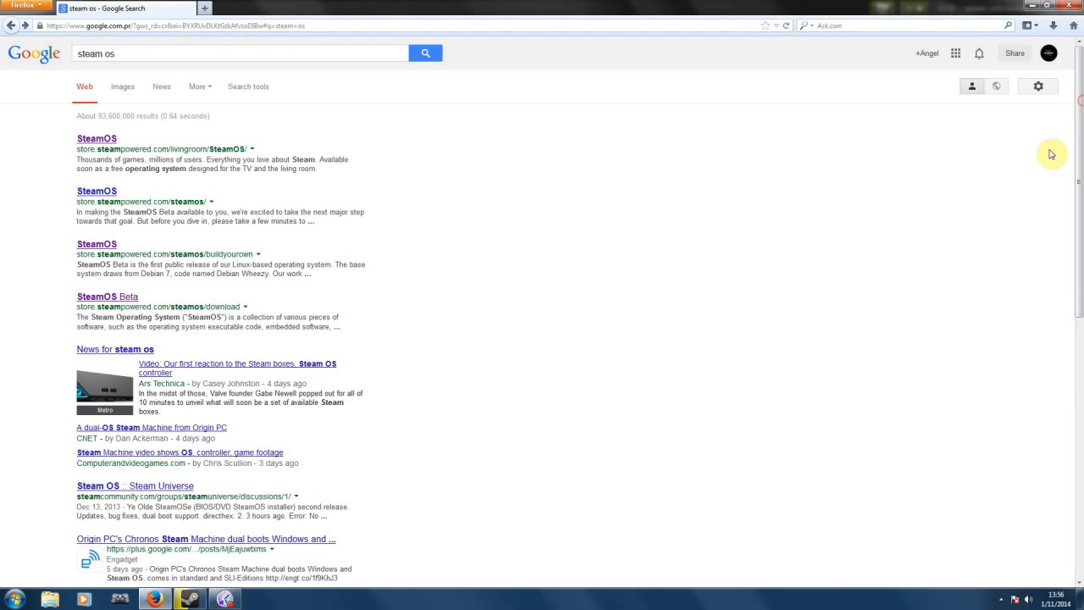
pyautogui.moveTo(711, 255)
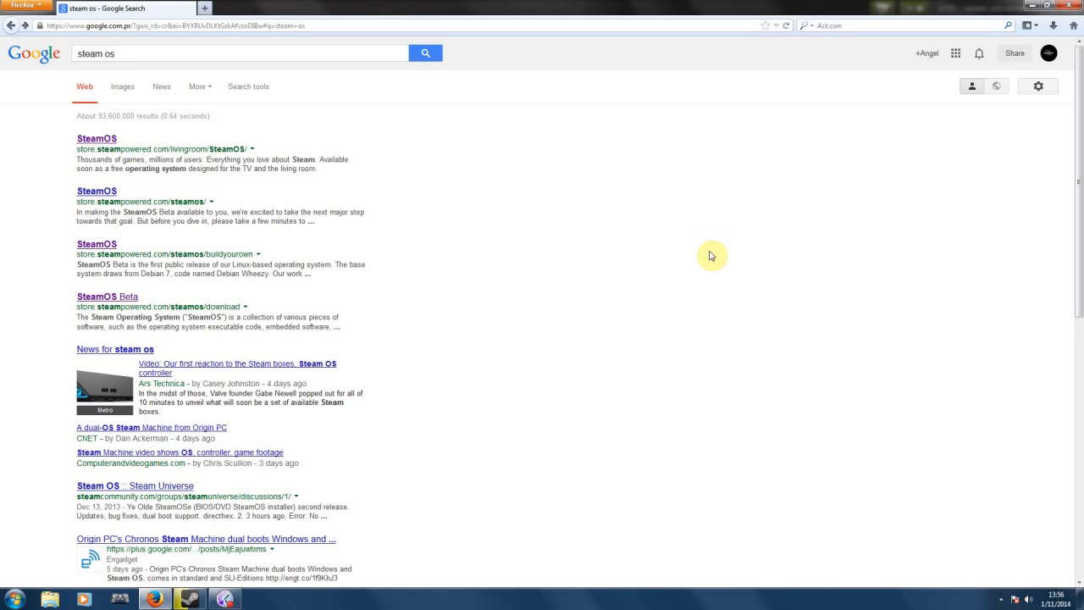
pyautogui.moveTo(945, 235)
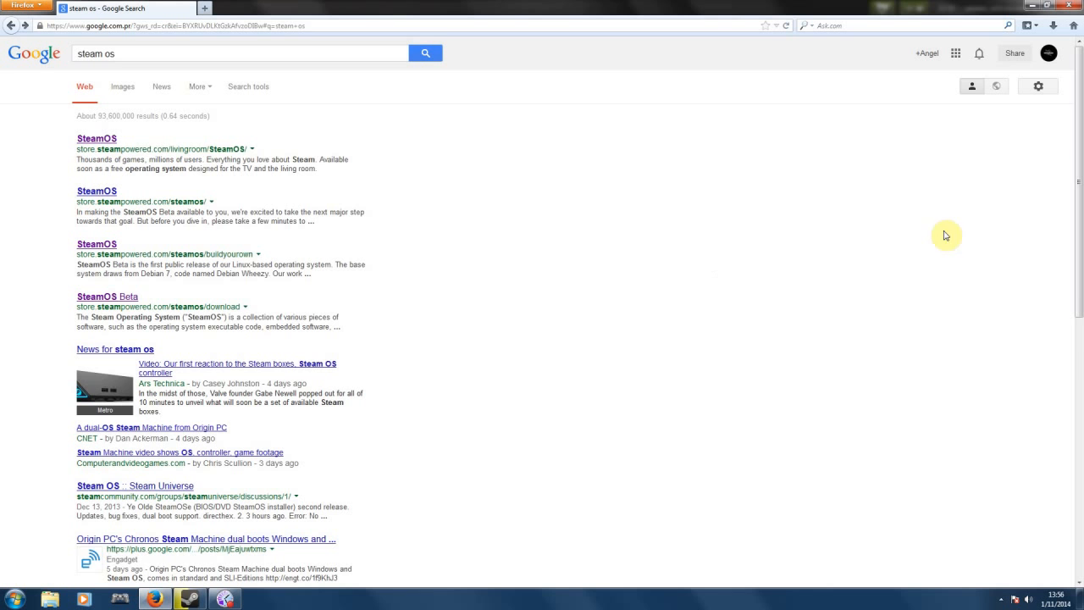
pyautogui.scroll(-3)
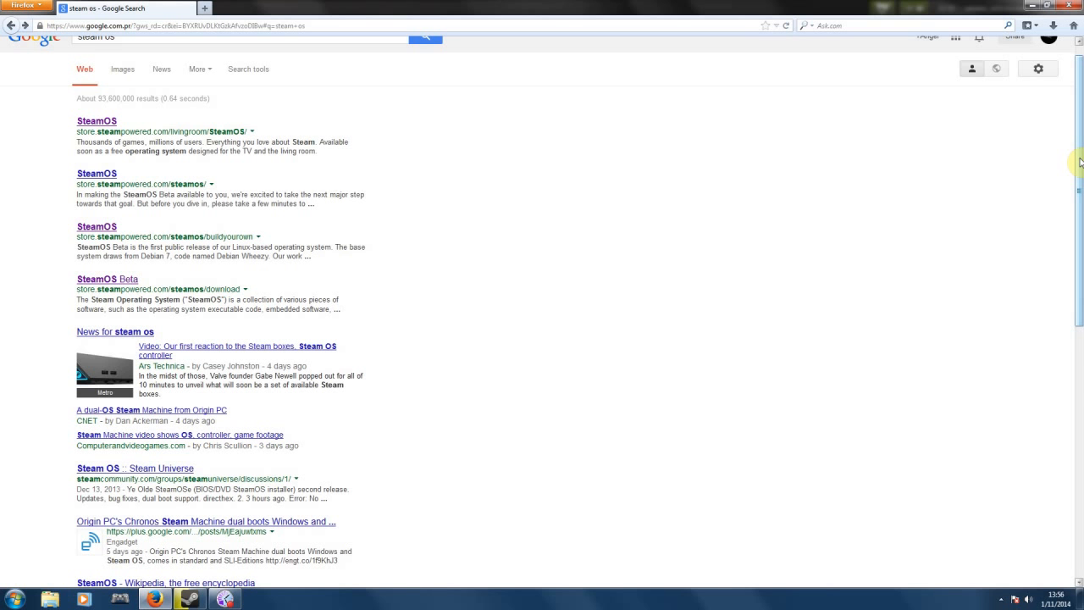
pyautogui.scroll(-3)
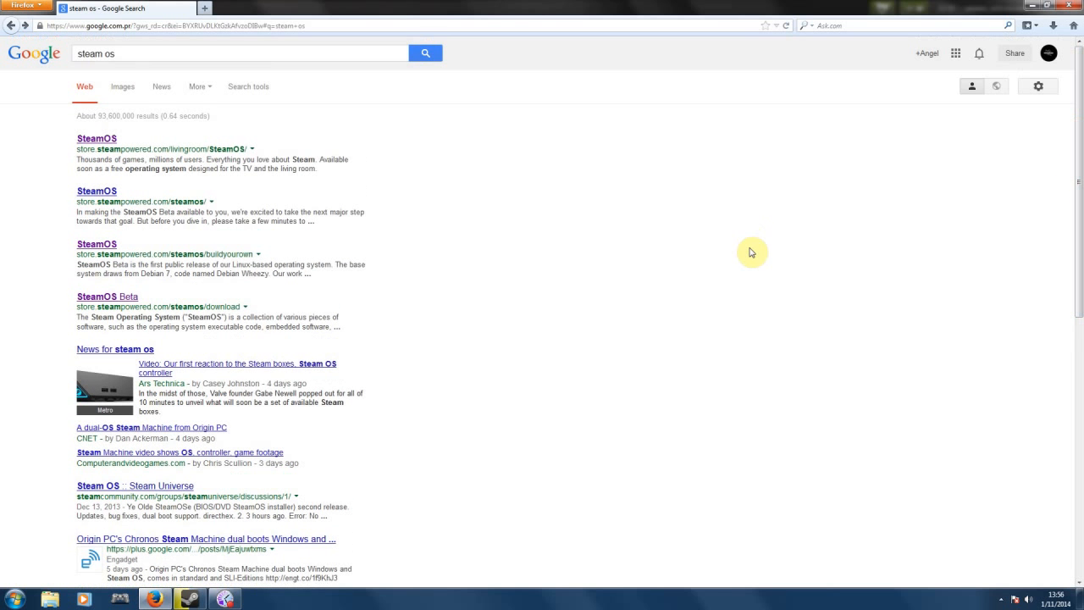
pyautogui.moveTo(772, 281)
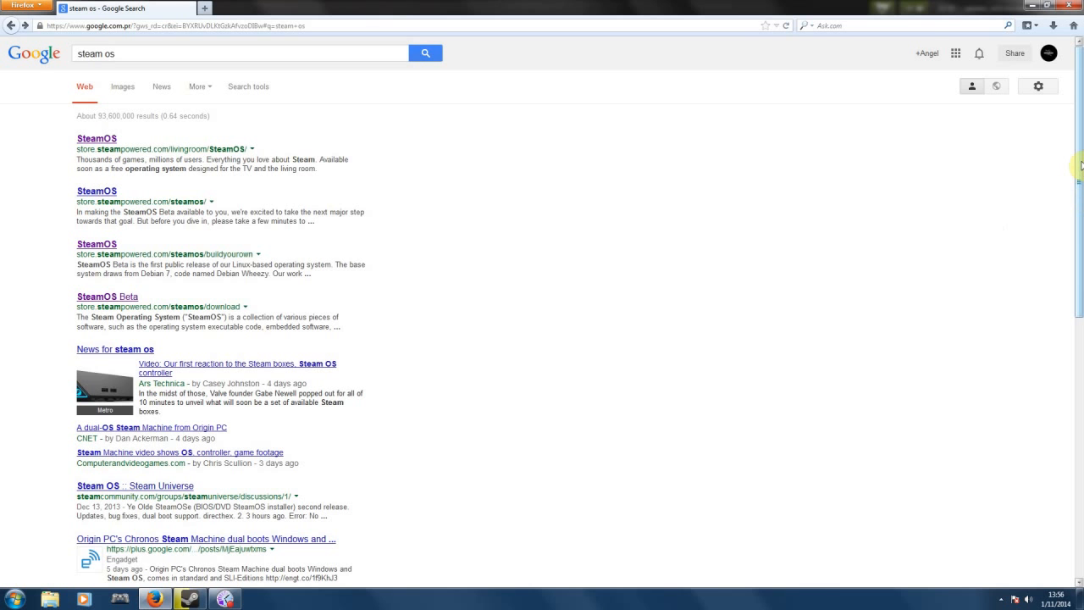
pyautogui.scroll(-3)
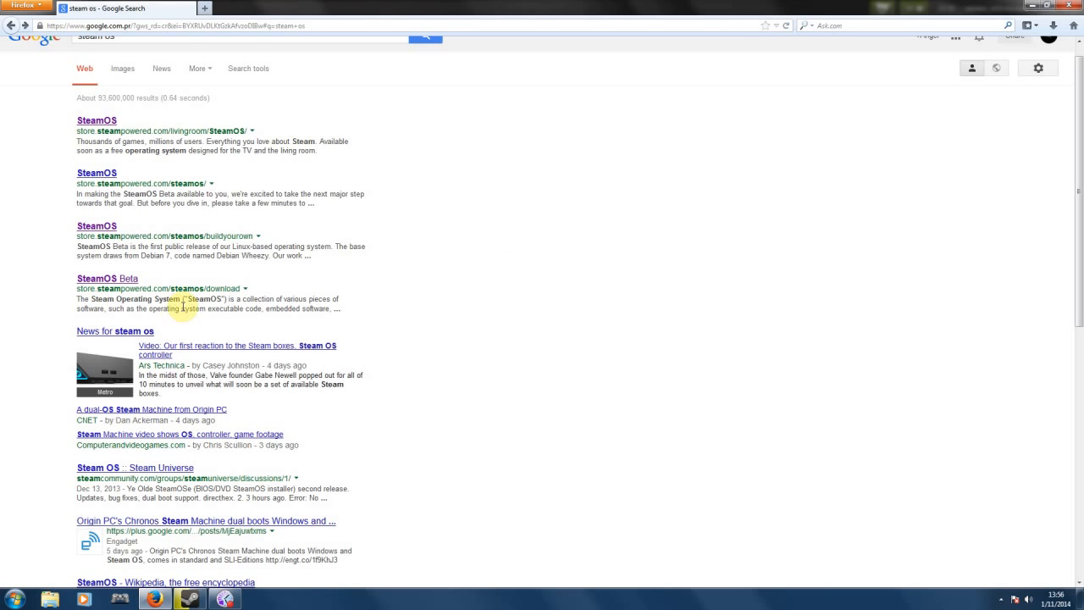
pyautogui.moveTo(220, 278)
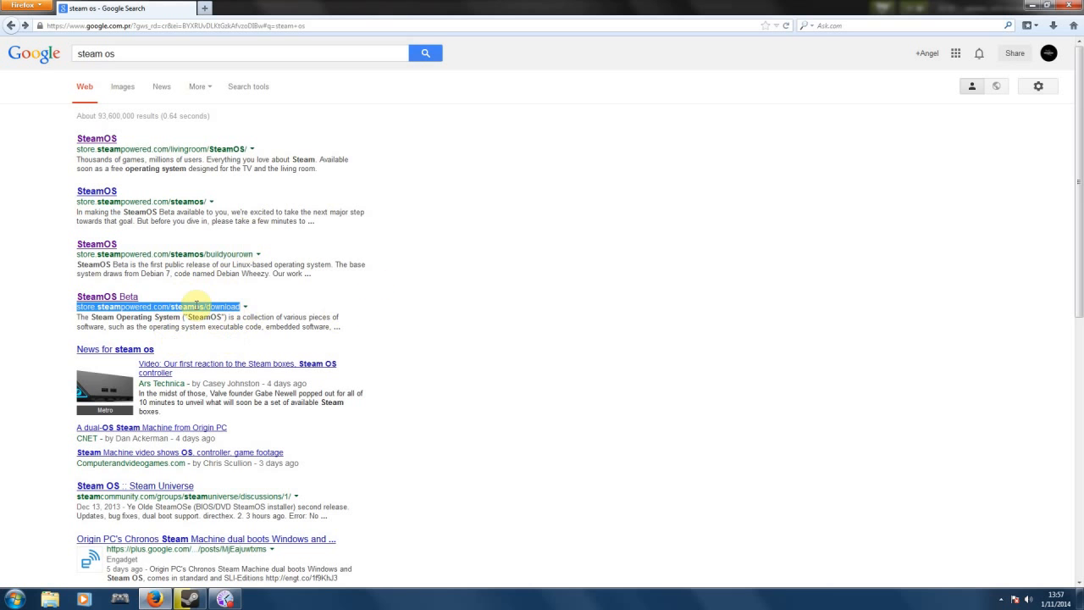
pyautogui.click(106, 295)
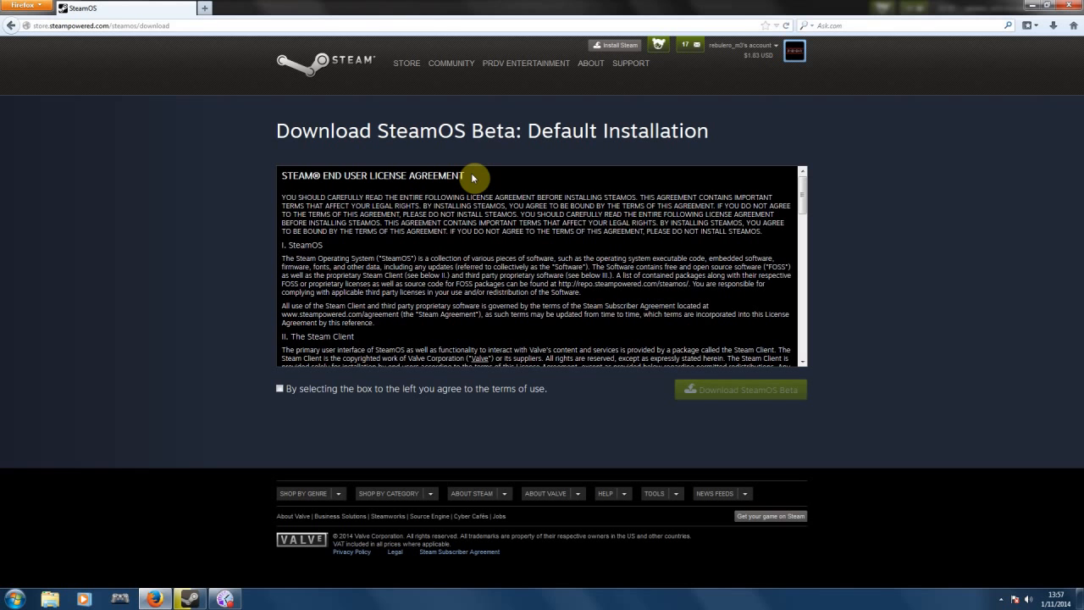
pyautogui.moveTo(312, 376)
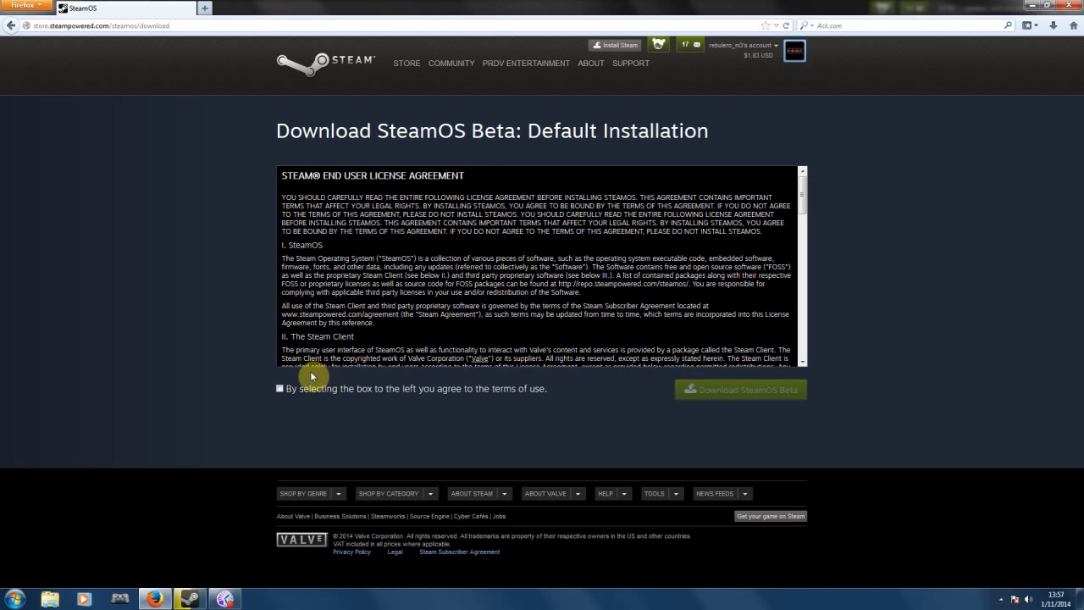
# Agree to the SteamOS license terms and start the default installation download.
pyautogui.click(280, 388)
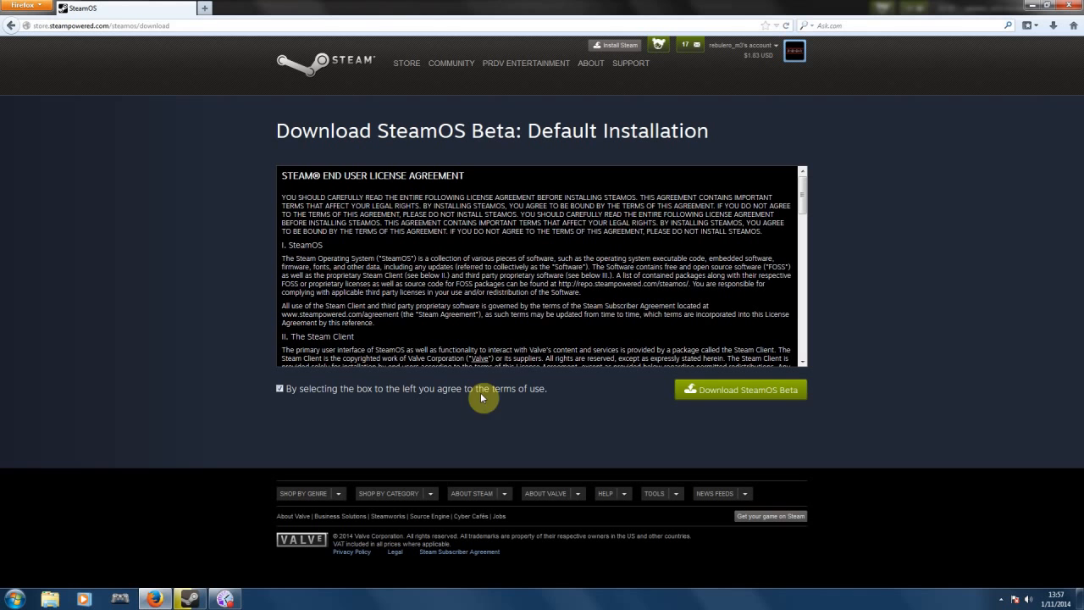
pyautogui.click(738, 389)
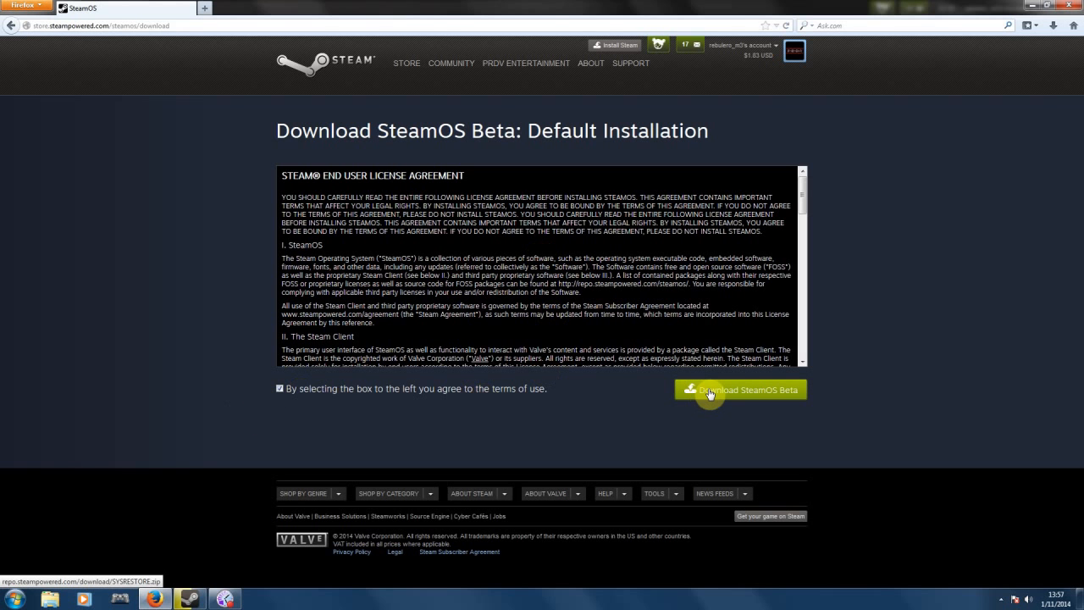
pyautogui.click(747, 389)
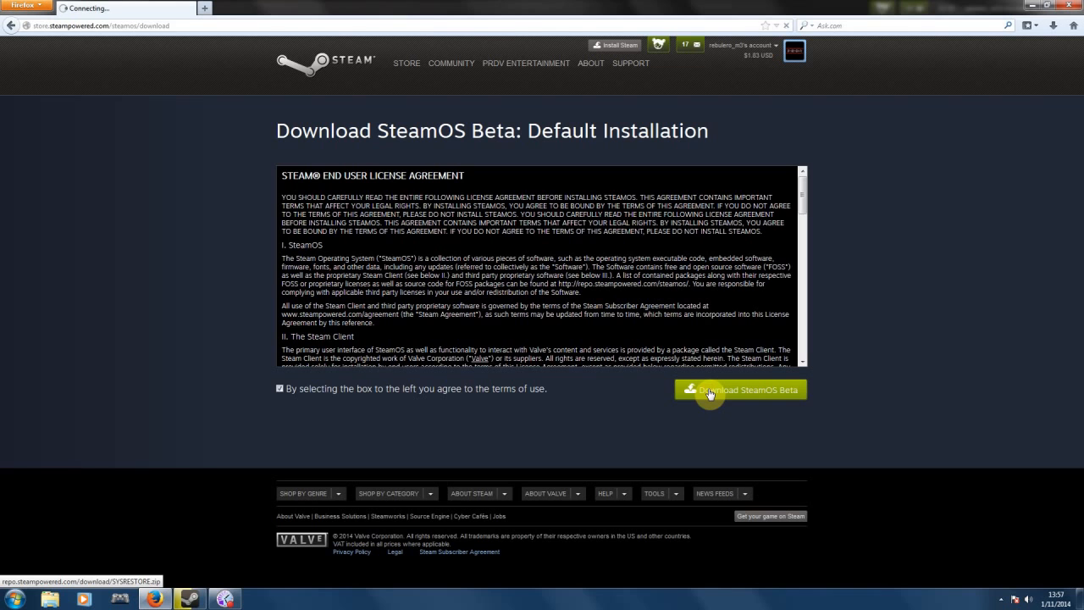
# After the Not Found error, load repo.steampowered.com/download/ showing the Index of /download listing.
pyautogui.click(741, 389)
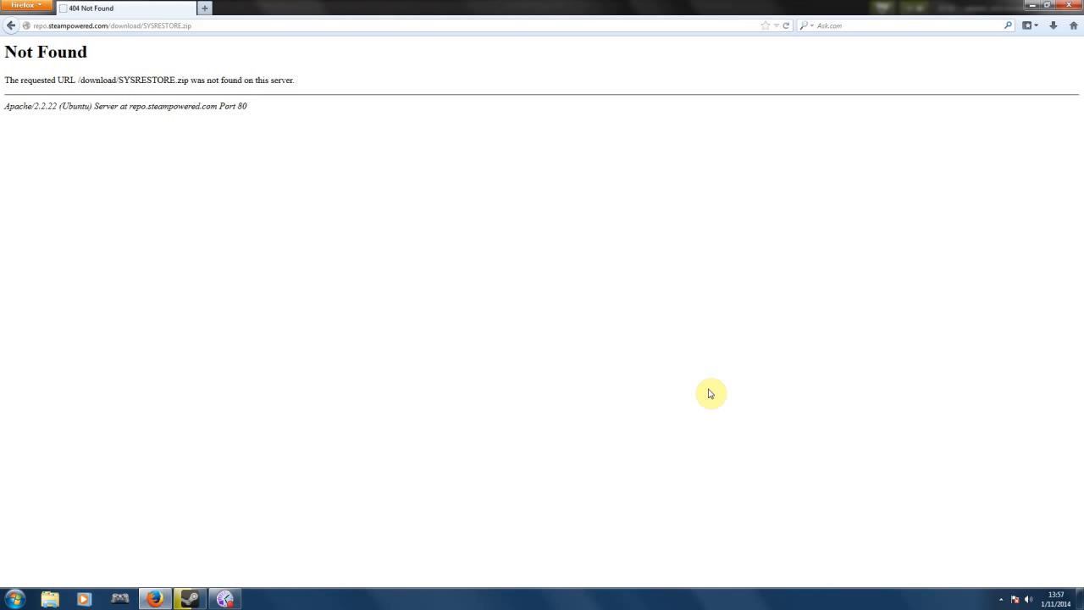
pyautogui.moveTo(501, 251)
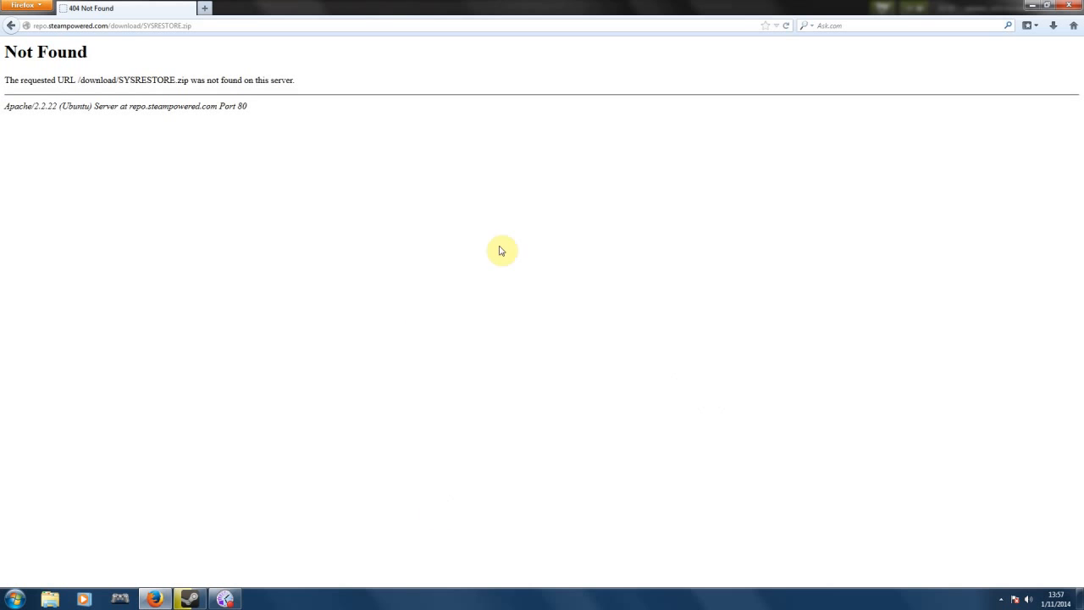
pyautogui.moveTo(552, 277)
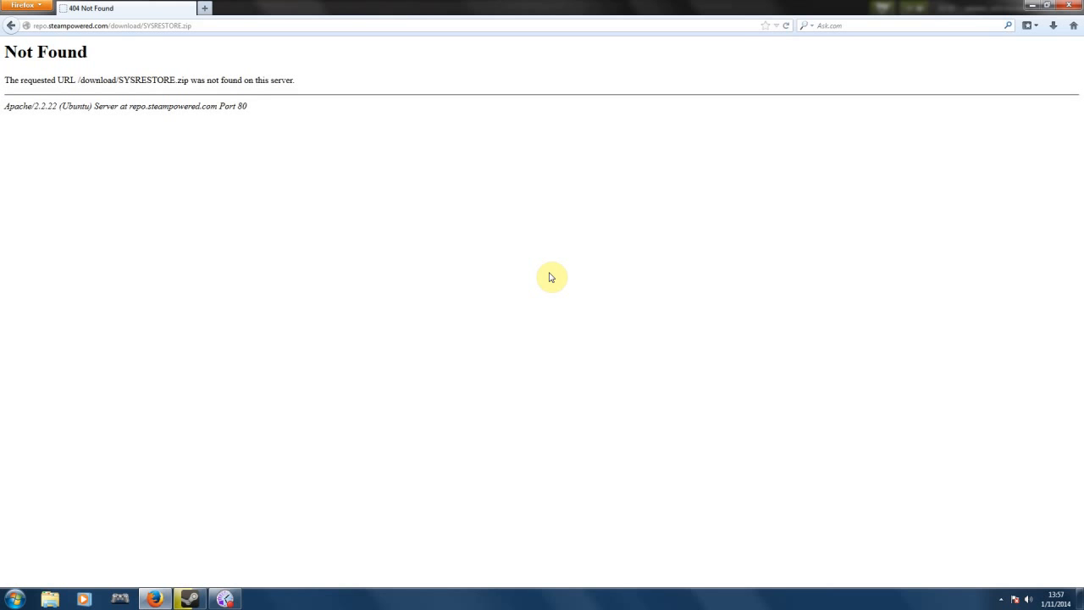
pyautogui.moveTo(539, 291)
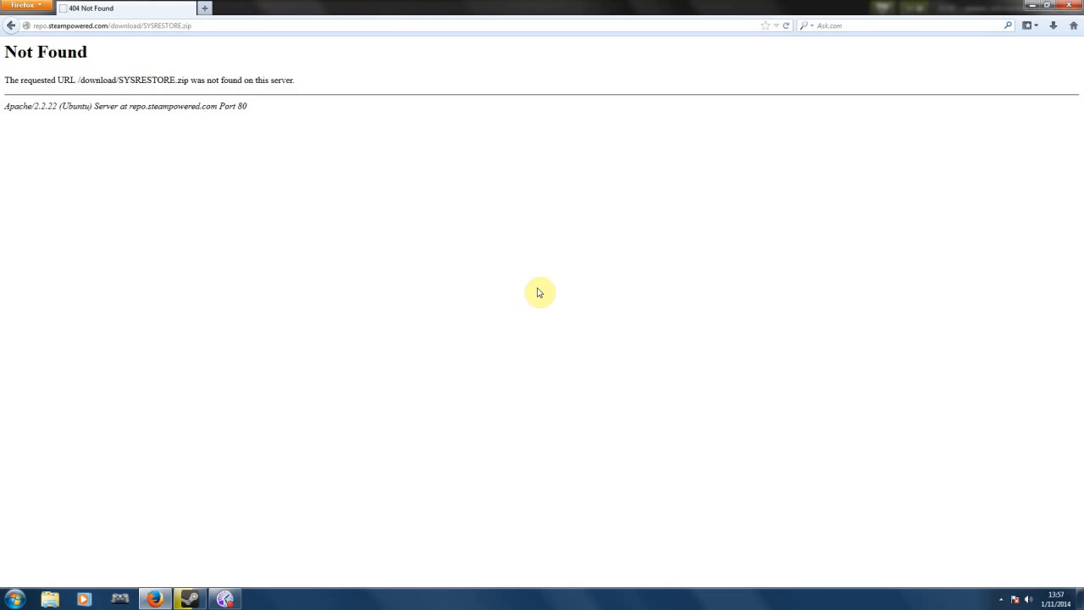
pyautogui.moveTo(514, 283)
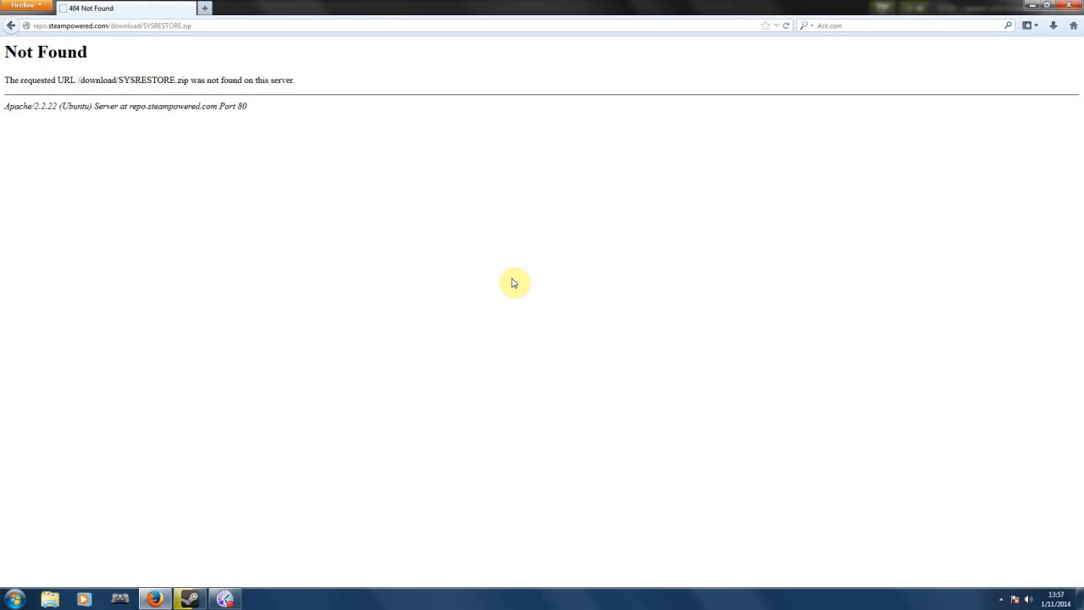
pyautogui.moveTo(262, 96)
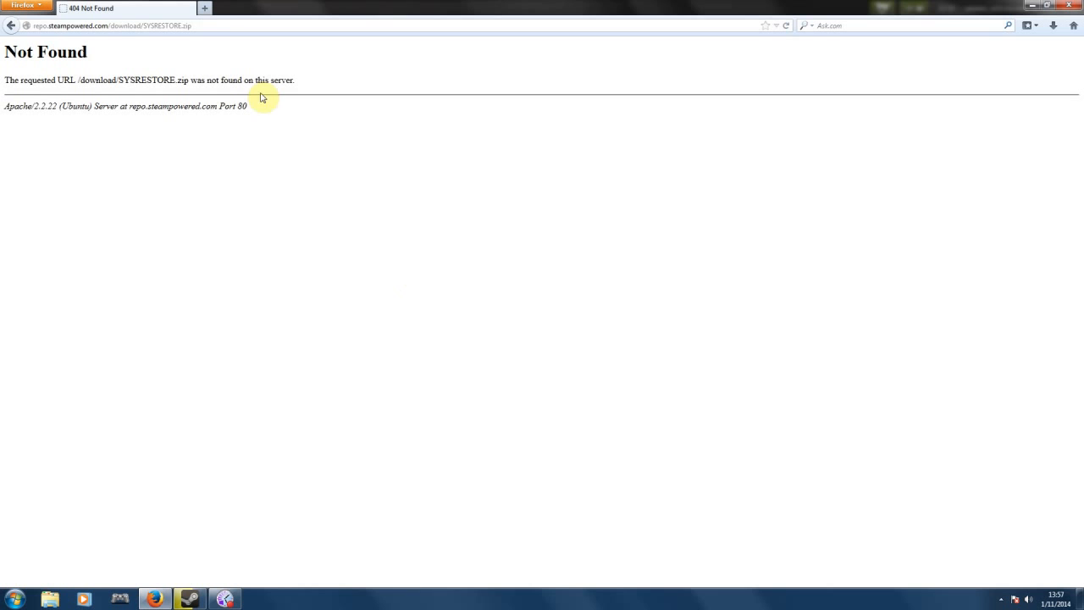
pyautogui.click(110, 25)
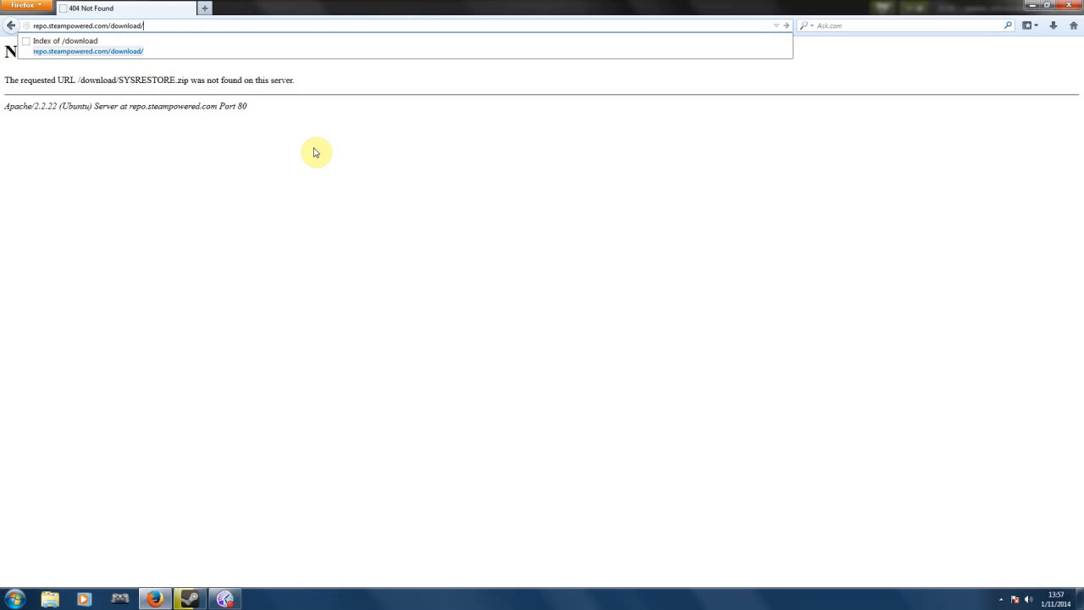
pyautogui.click(88, 50)
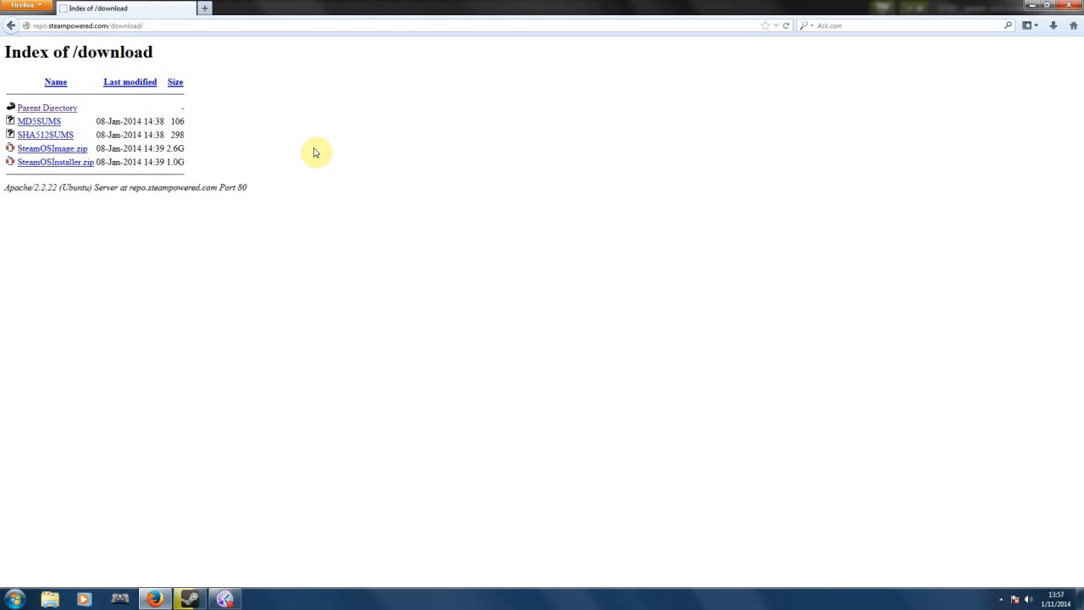
pyautogui.moveTo(284, 164)
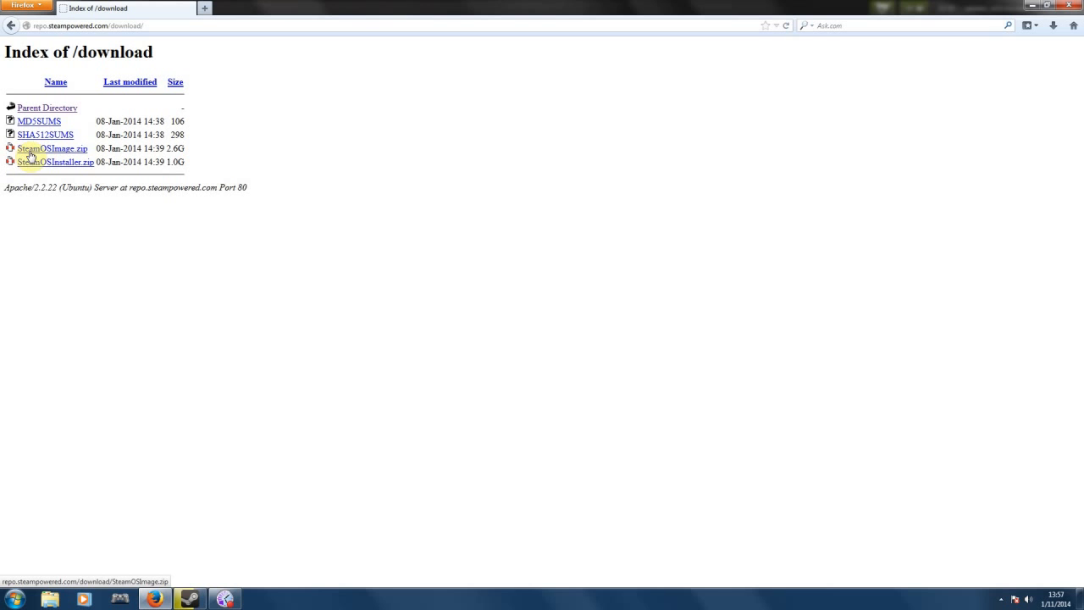
pyautogui.moveTo(52, 149)
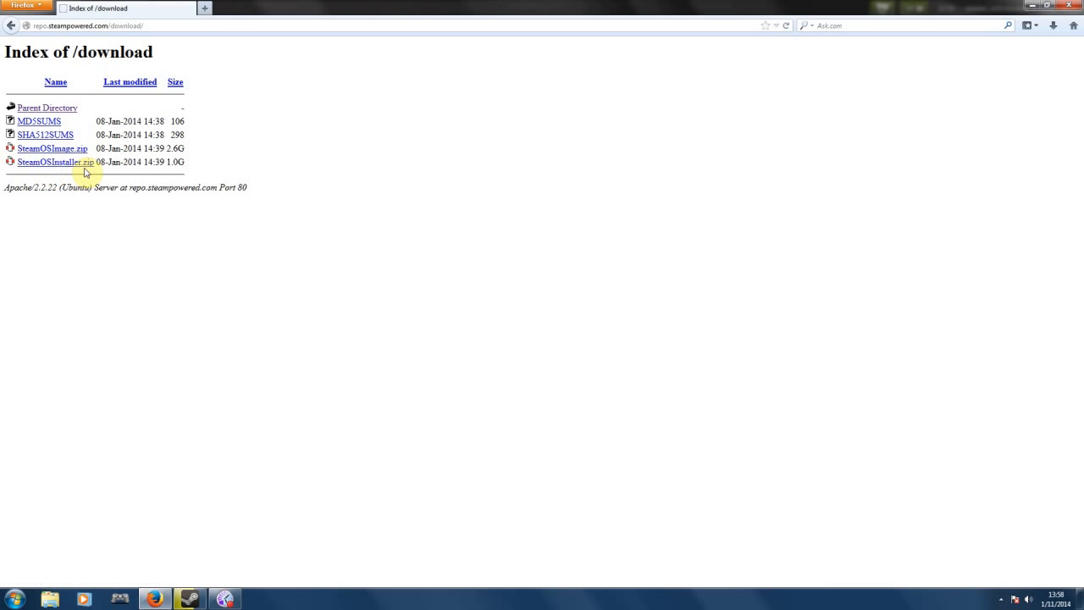
pyautogui.moveTo(52, 149)
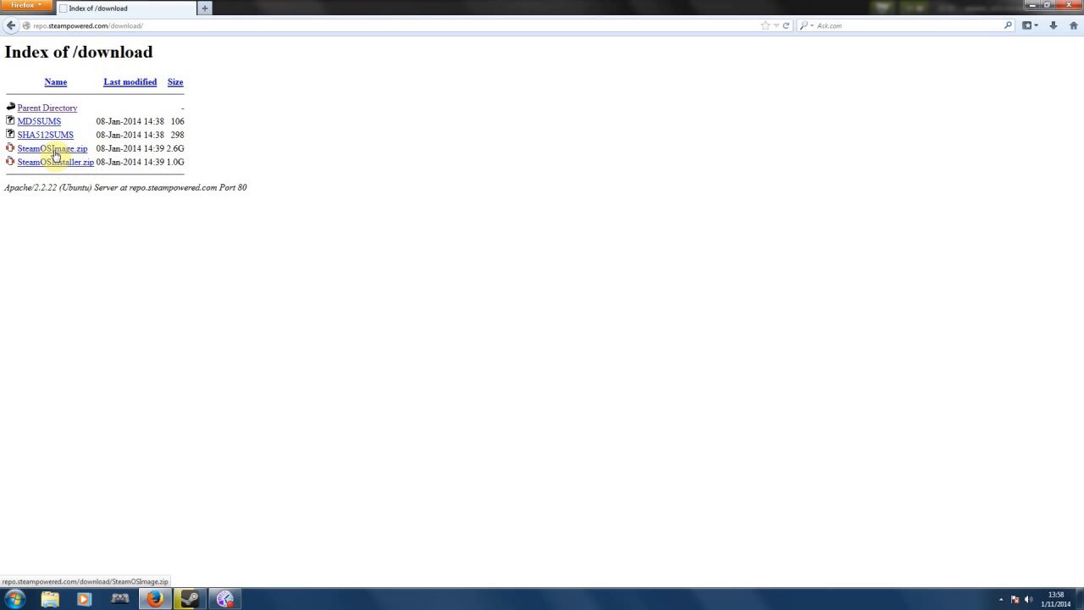
pyautogui.moveTo(54, 154)
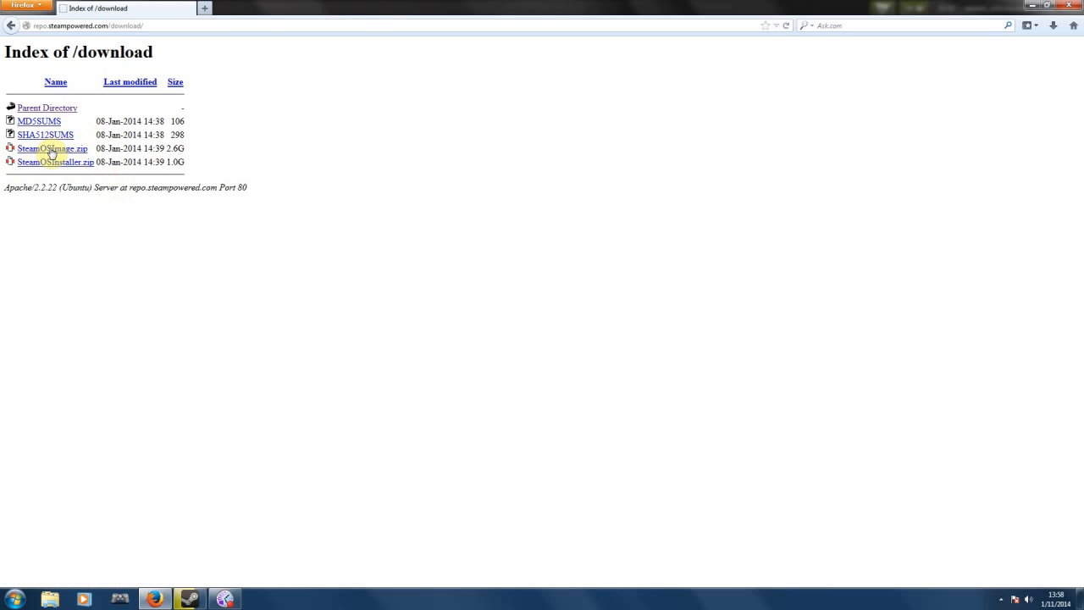
# Request SteamOSImage.zip from the listing and dismiss the save prompt.
pyautogui.click(51, 149)
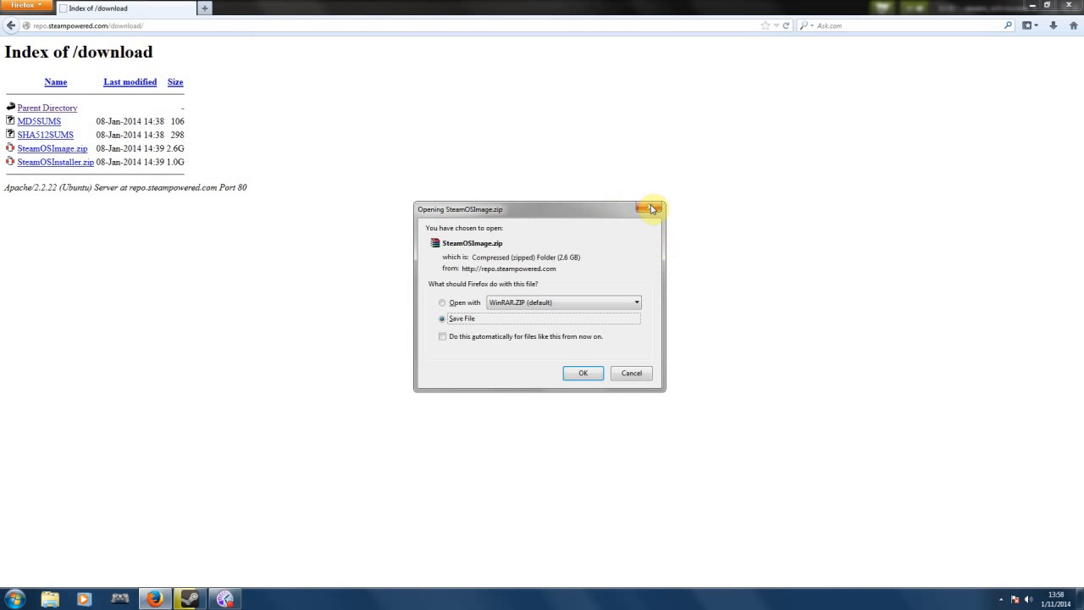
pyautogui.click(651, 210)
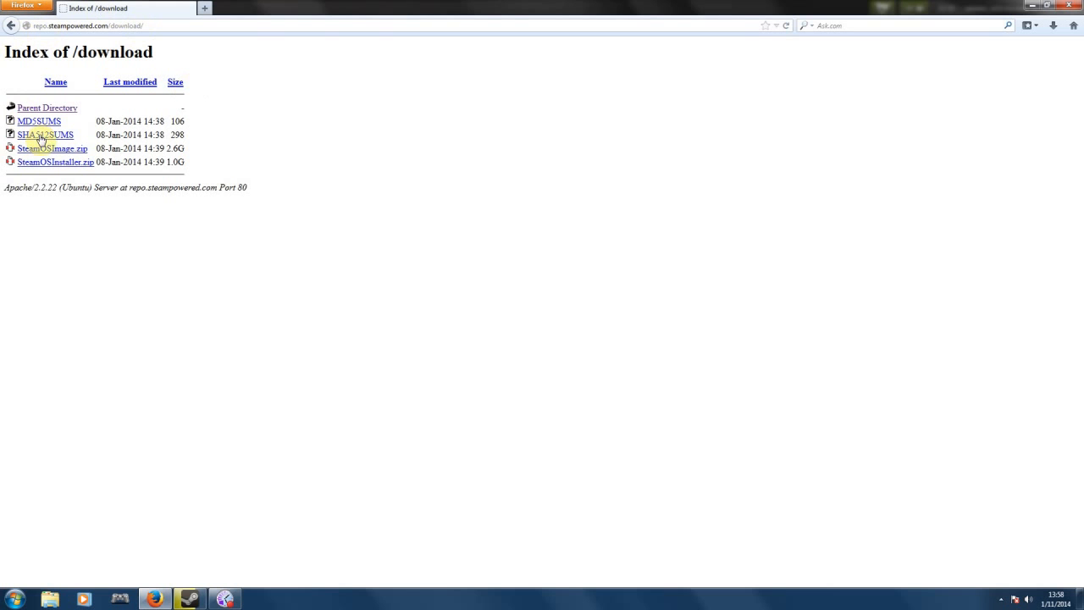
pyautogui.moveTo(978, 74)
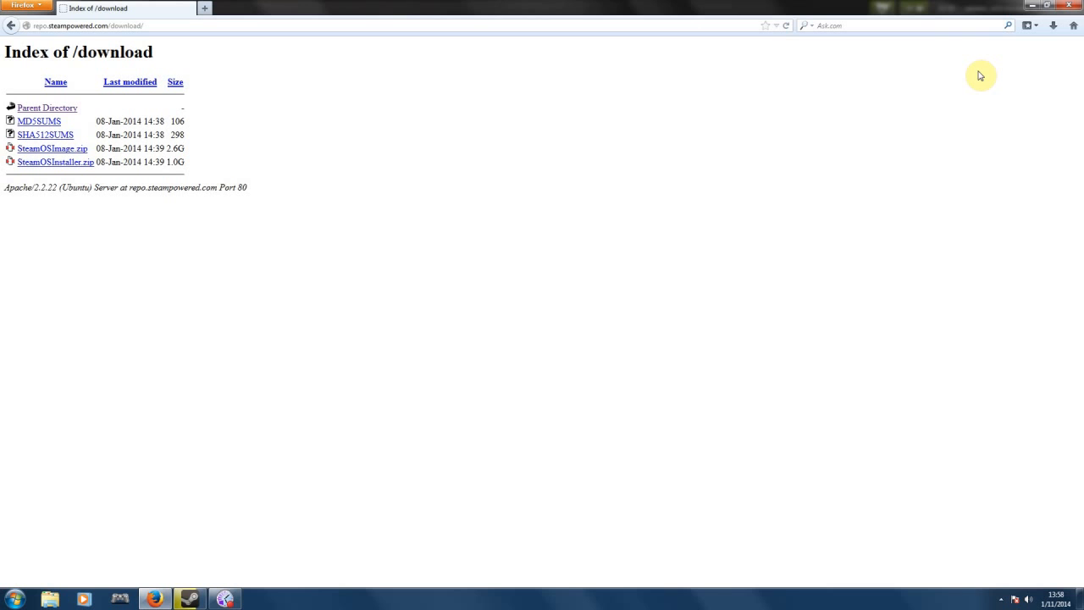
pyautogui.moveTo(562, 295)
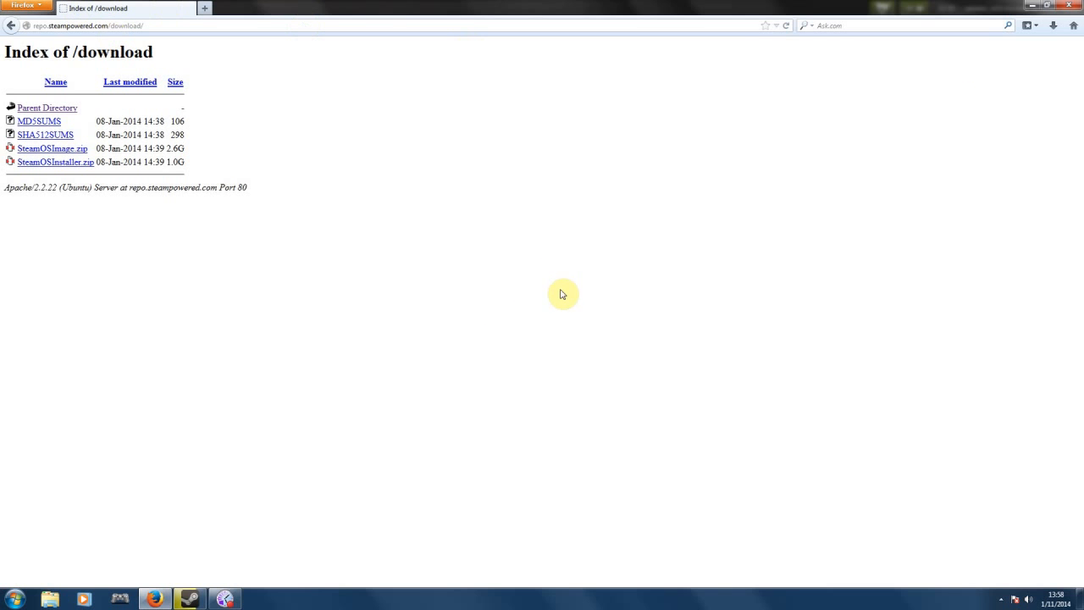
pyautogui.moveTo(518, 285)
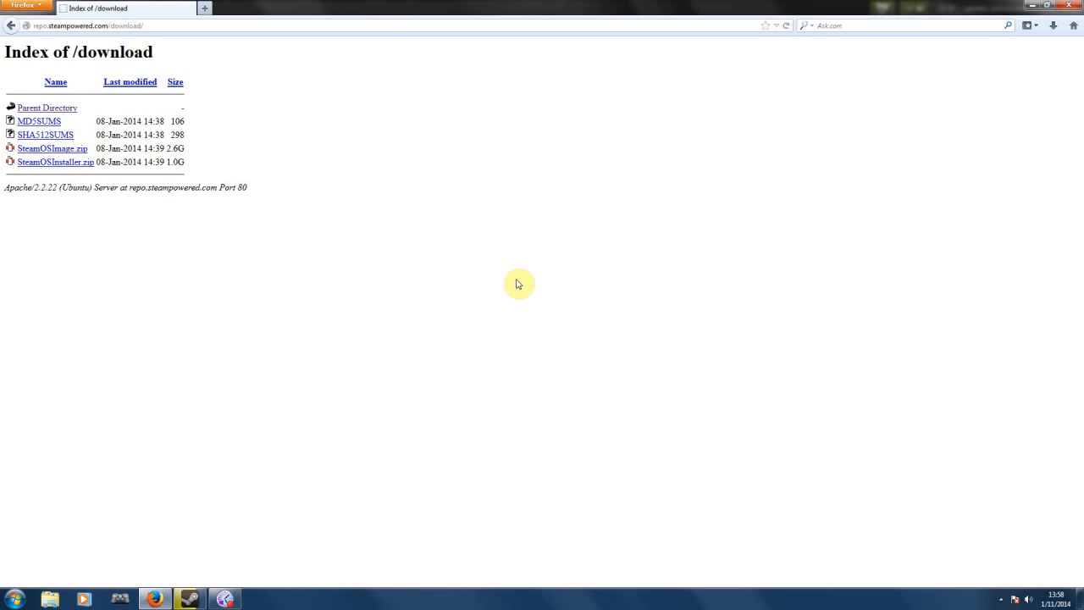
pyautogui.moveTo(572, 312)
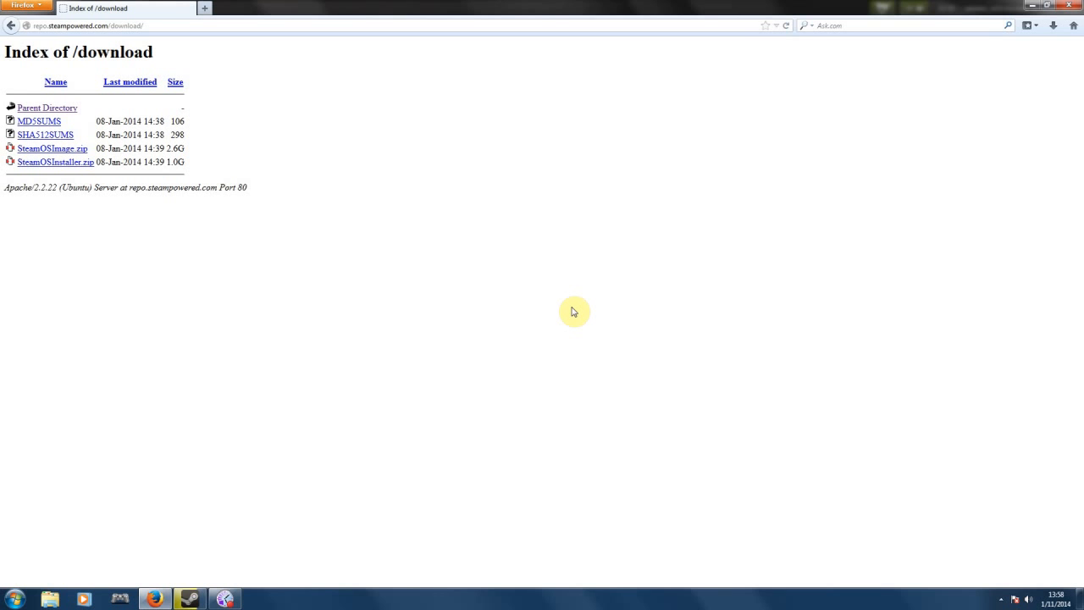
pyautogui.moveTo(574, 314)
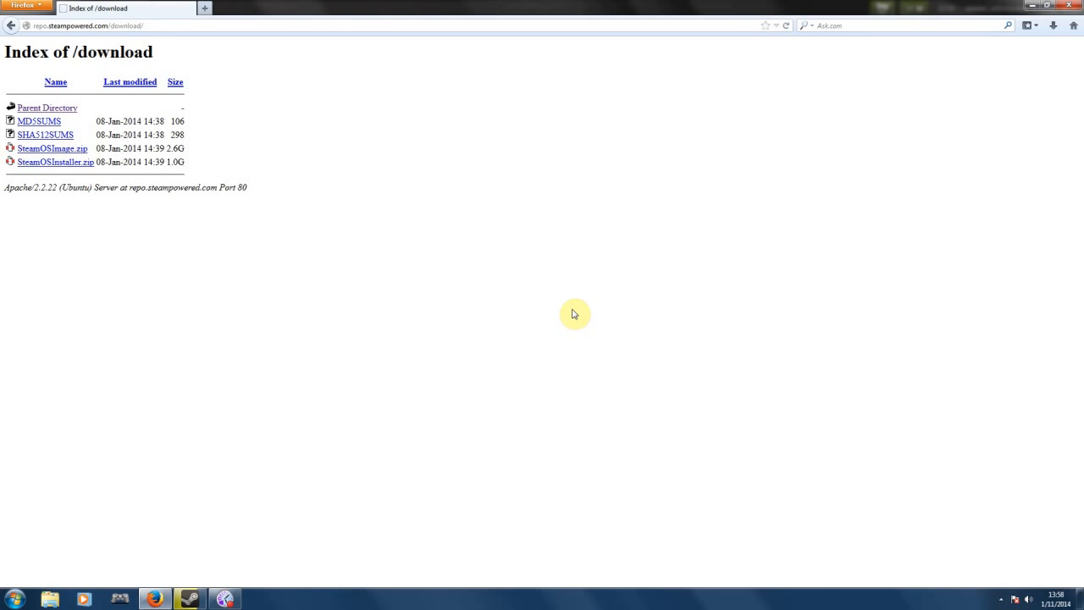
pyautogui.moveTo(530, 276)
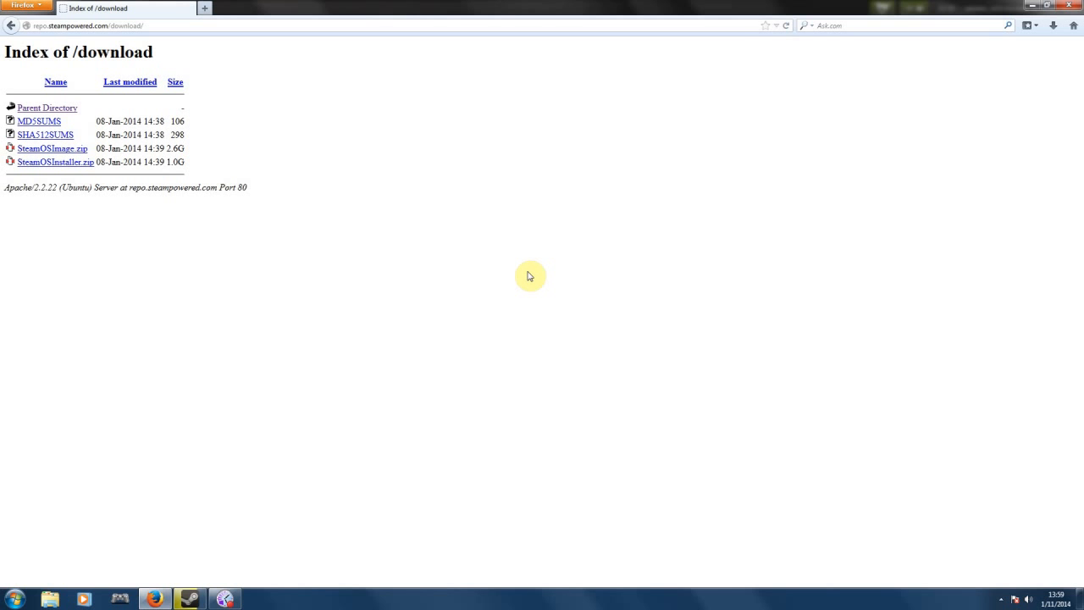
pyautogui.moveTo(345, 254)
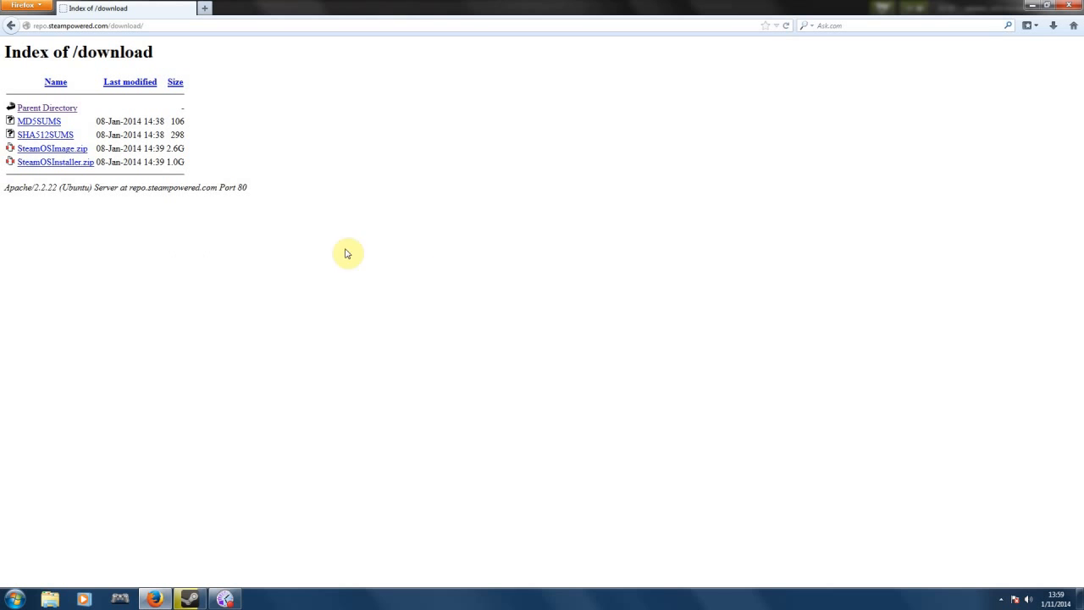
pyautogui.moveTo(407, 215)
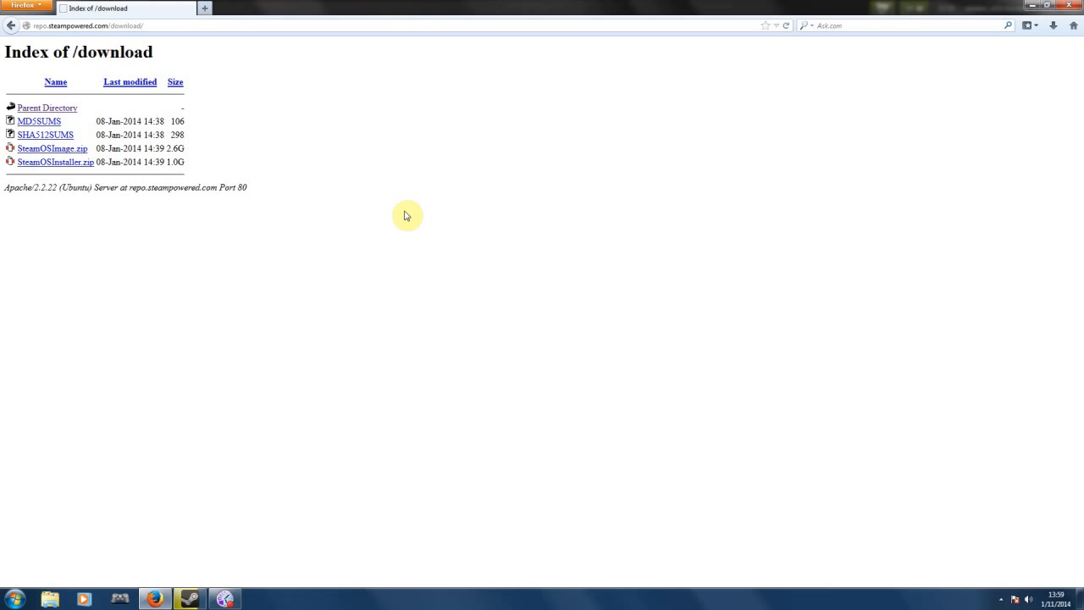
pyautogui.moveTo(189, 533)
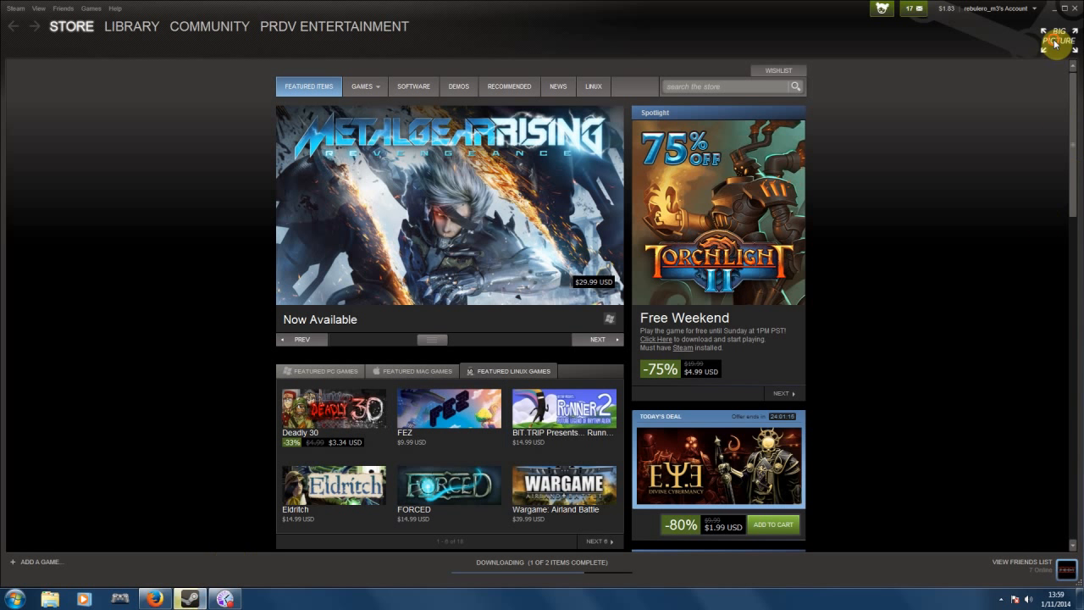
# Switch the Steam client into Big Picture mode at its Store, Library, Community menu.
pyautogui.click(1057, 32)
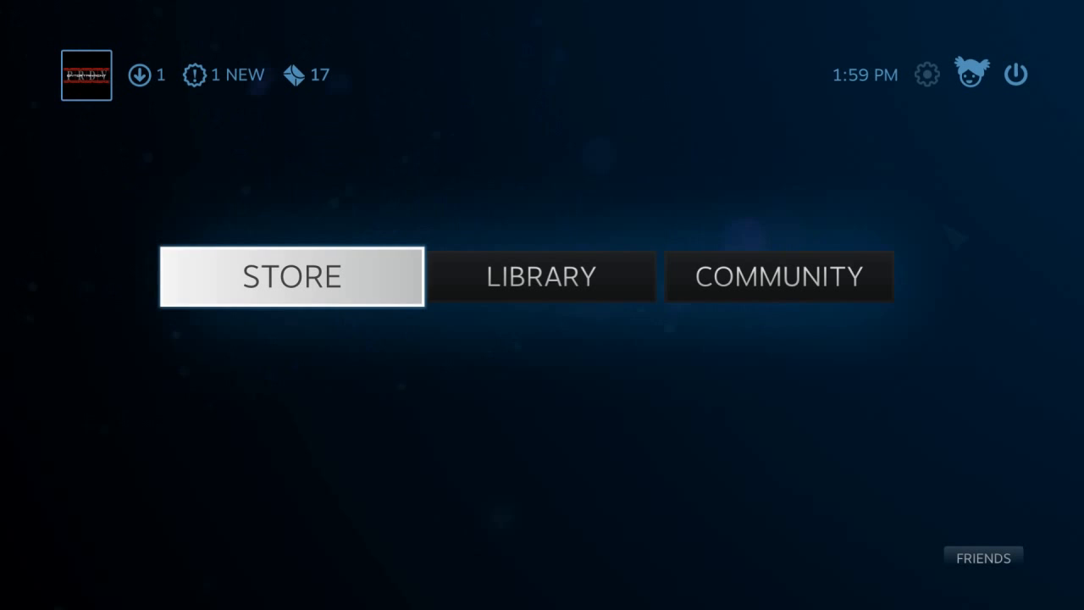
pyautogui.moveTo(911, 136)
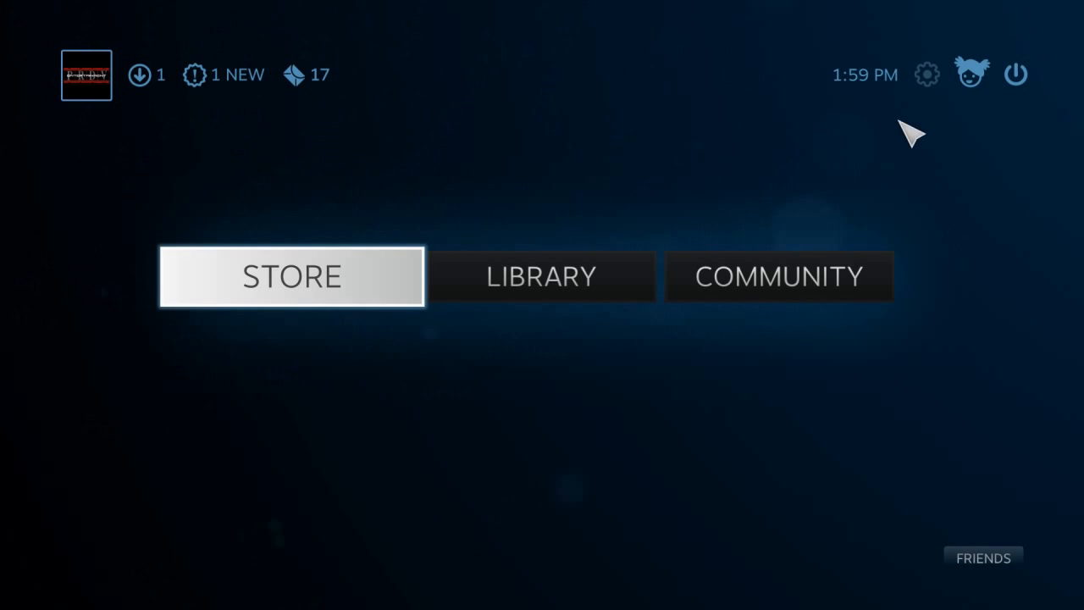
pyautogui.moveTo(1014, 75)
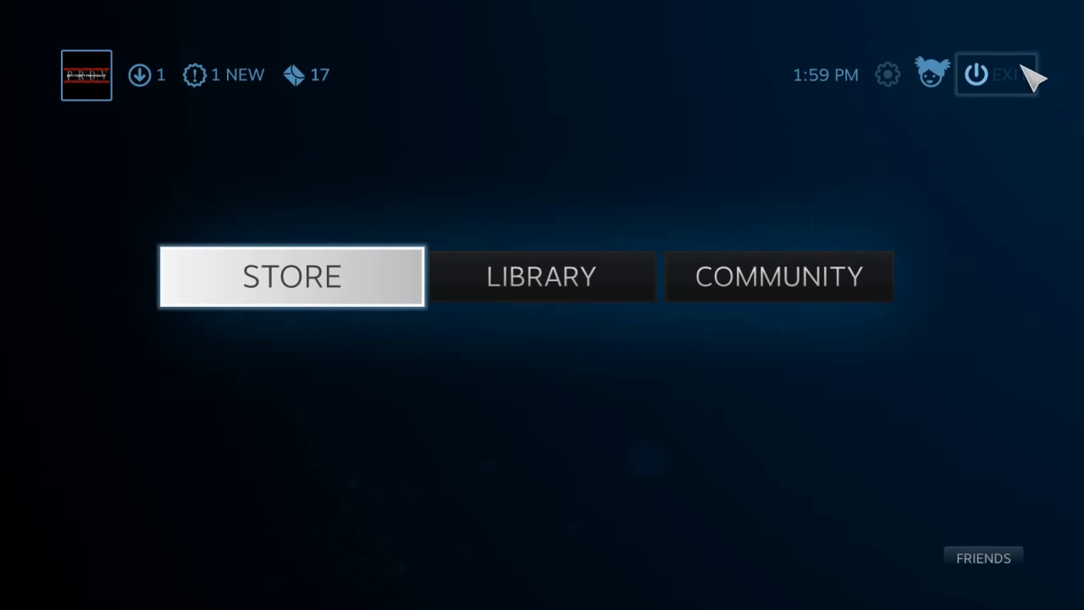
pyautogui.click(996, 75)
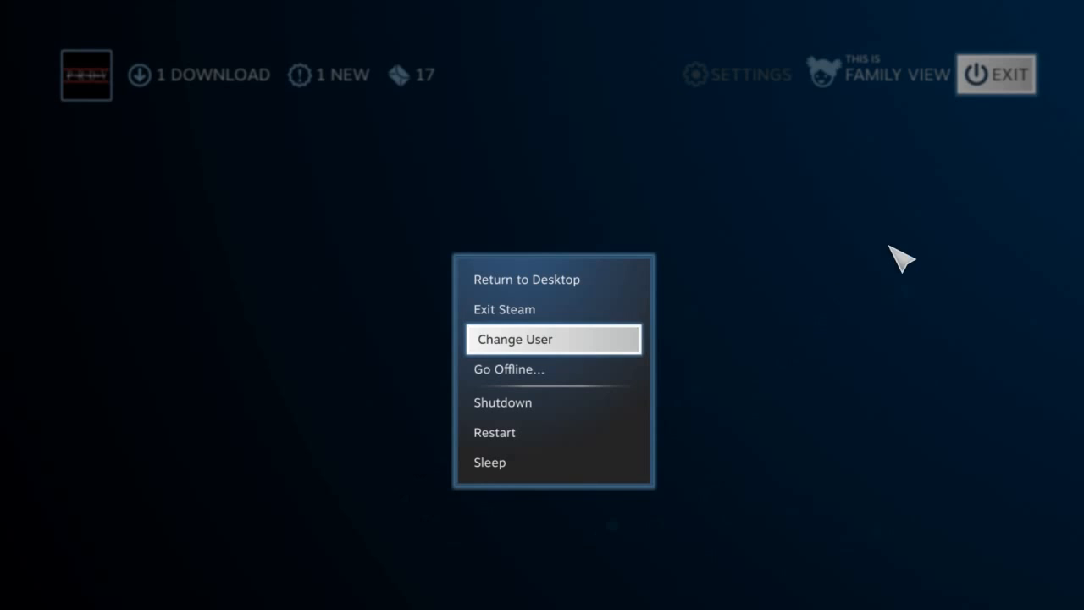
pyautogui.click(735, 74)
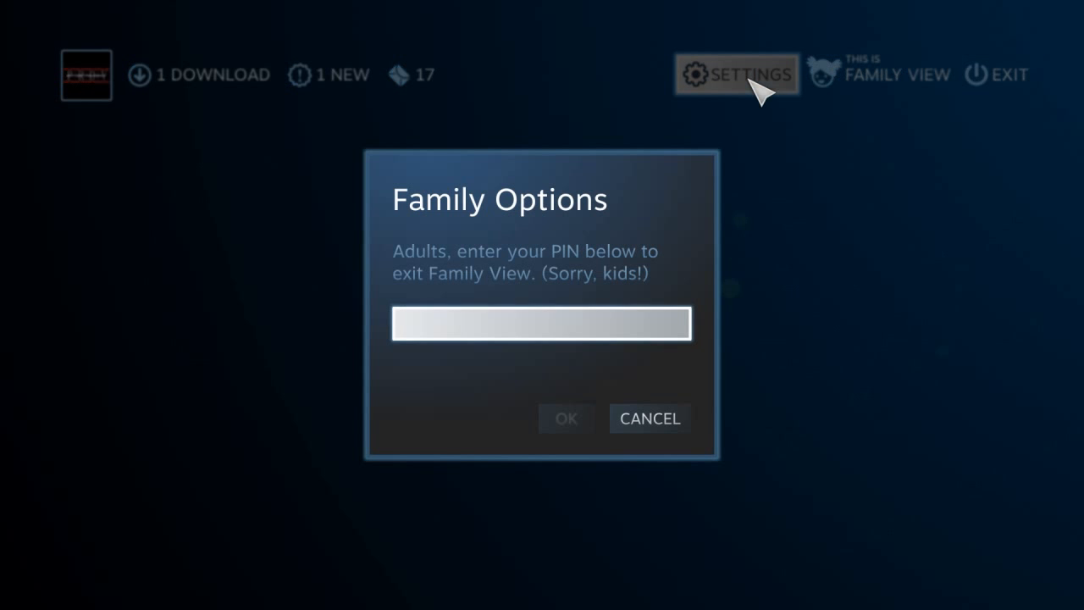
pyautogui.click(648, 416)
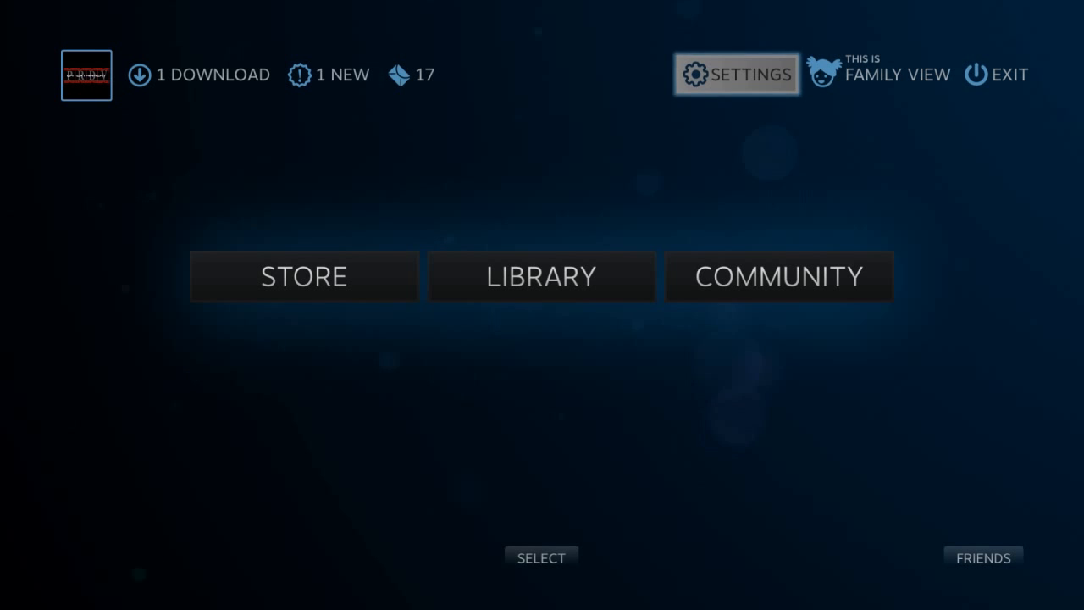
pyautogui.moveTo(992, 200)
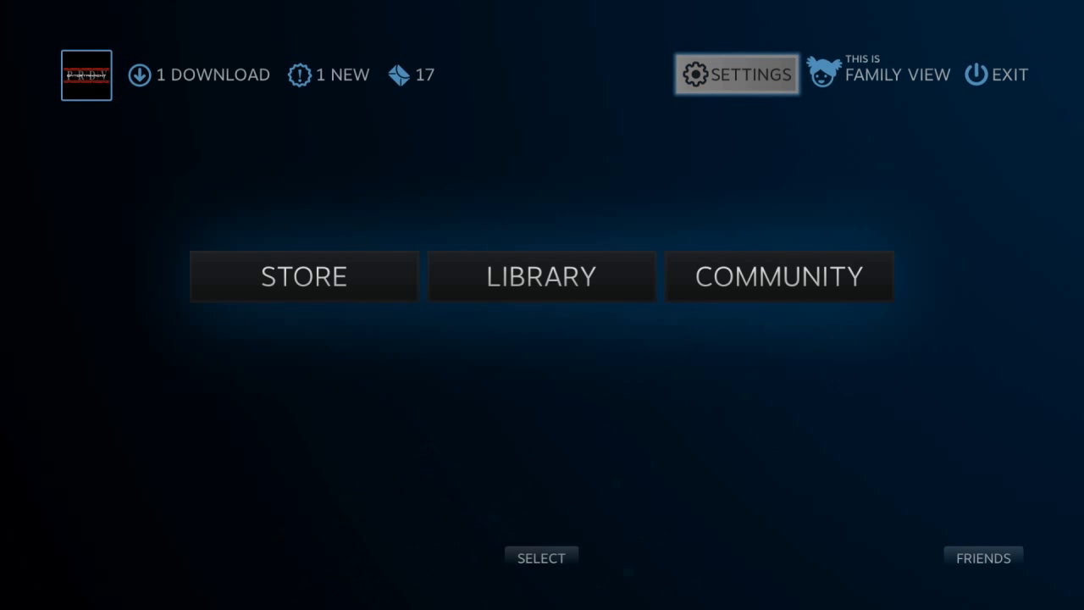
pyautogui.moveTo(484, 396)
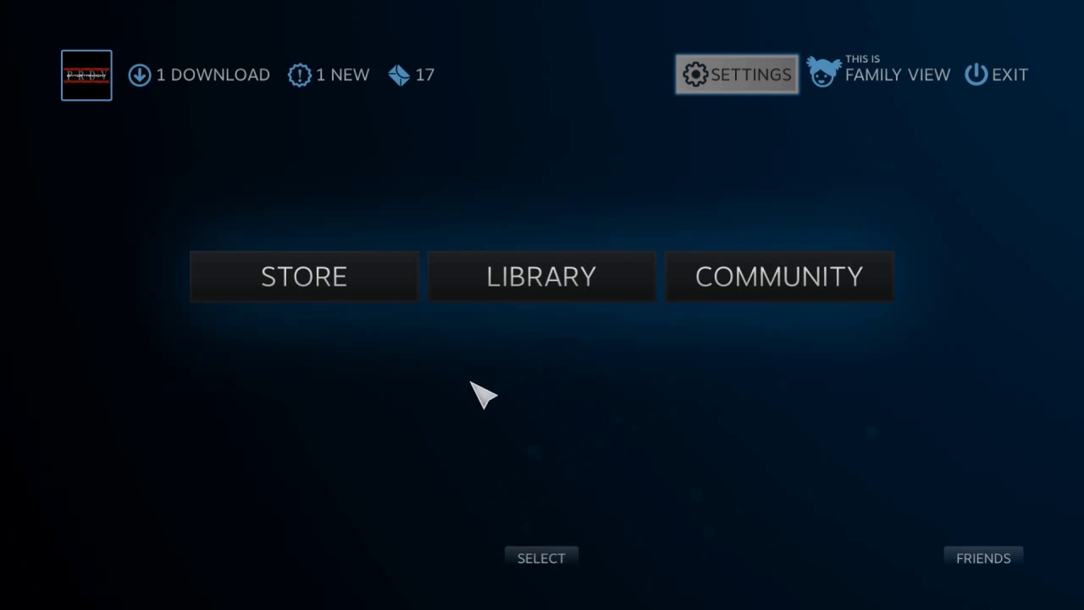
pyautogui.moveTo(1007, 59)
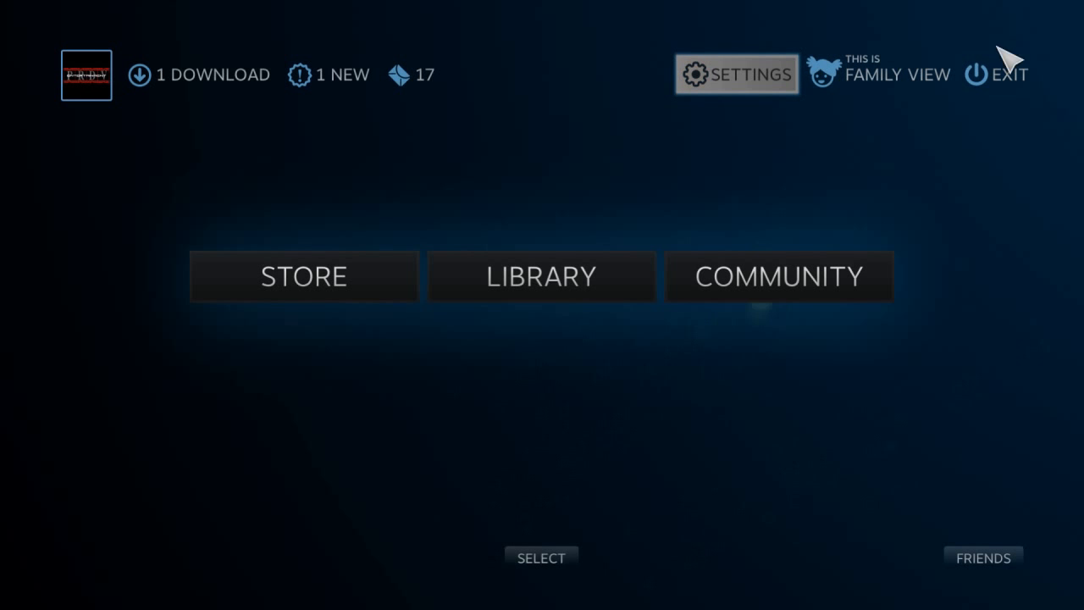
# Show the Big Picture Settings screen listing Account, In-Game, Controller and Display.
pyautogui.click(880, 74)
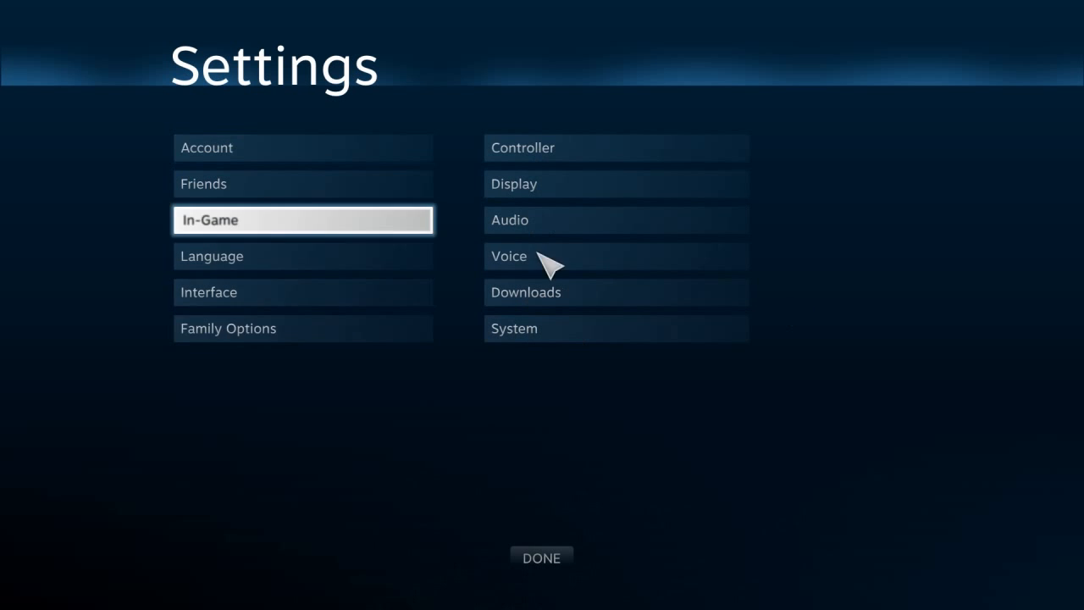
pyautogui.moveTo(1012, 152)
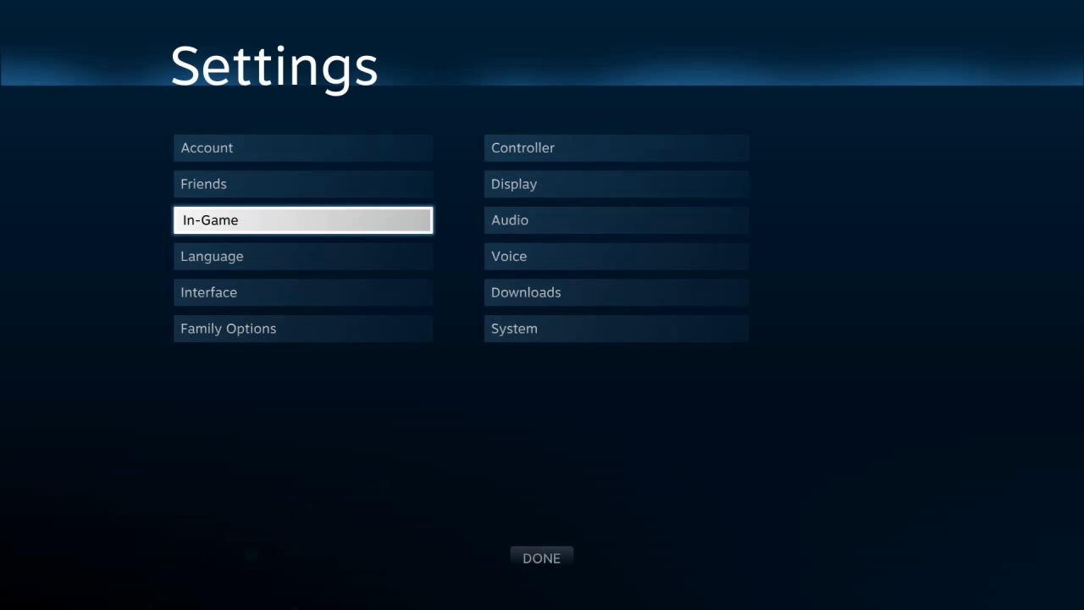
pyautogui.moveTo(962, 209)
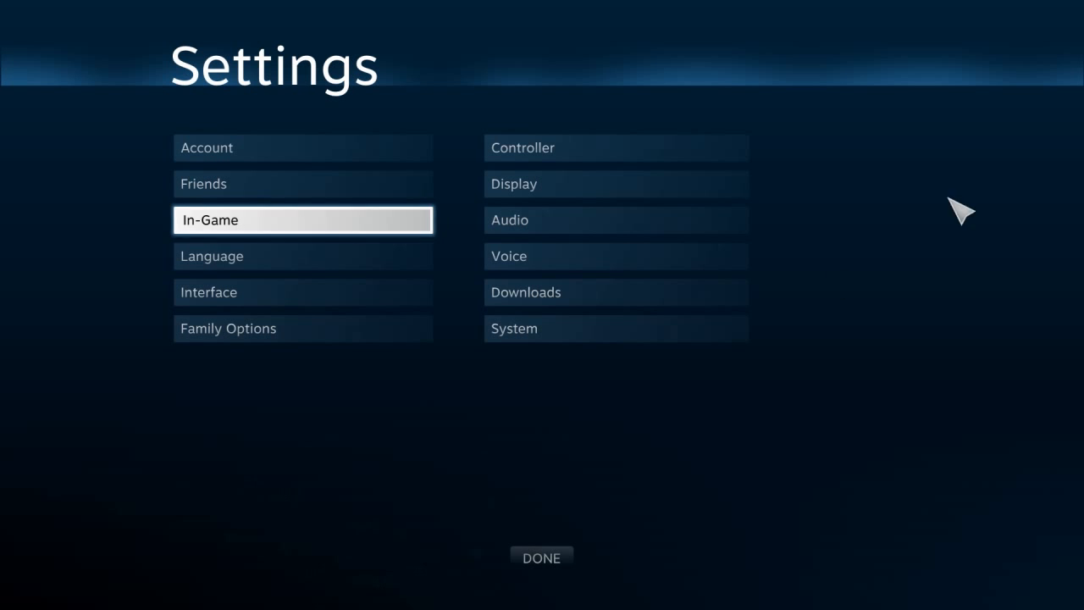
pyautogui.moveTo(542, 557)
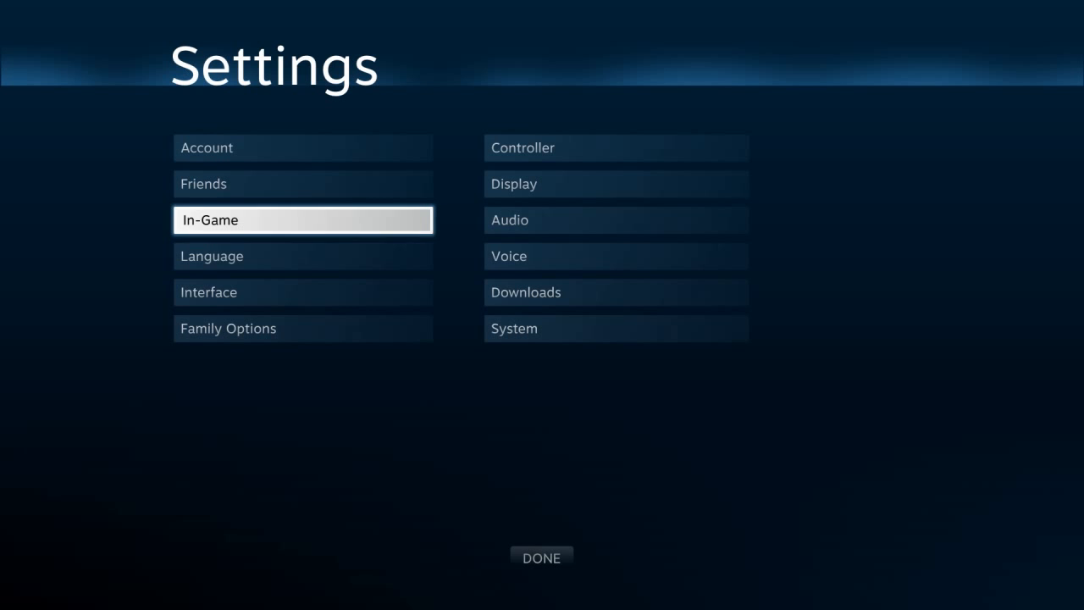
# Choose Done to leave Settings and return to the Big Picture home screen.
pyautogui.click(542, 556)
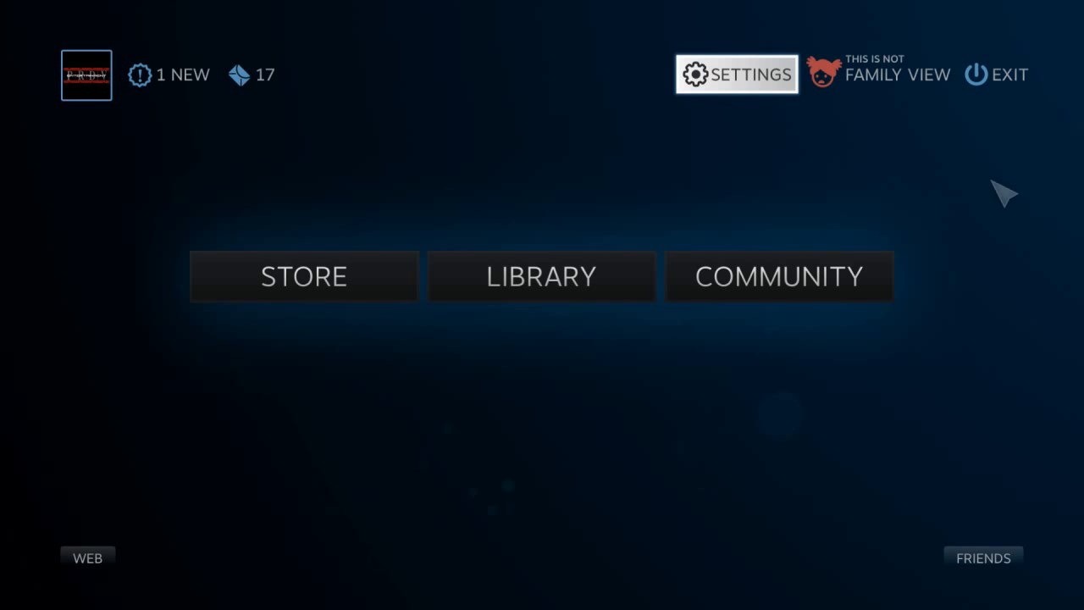
pyautogui.moveTo(906, 166)
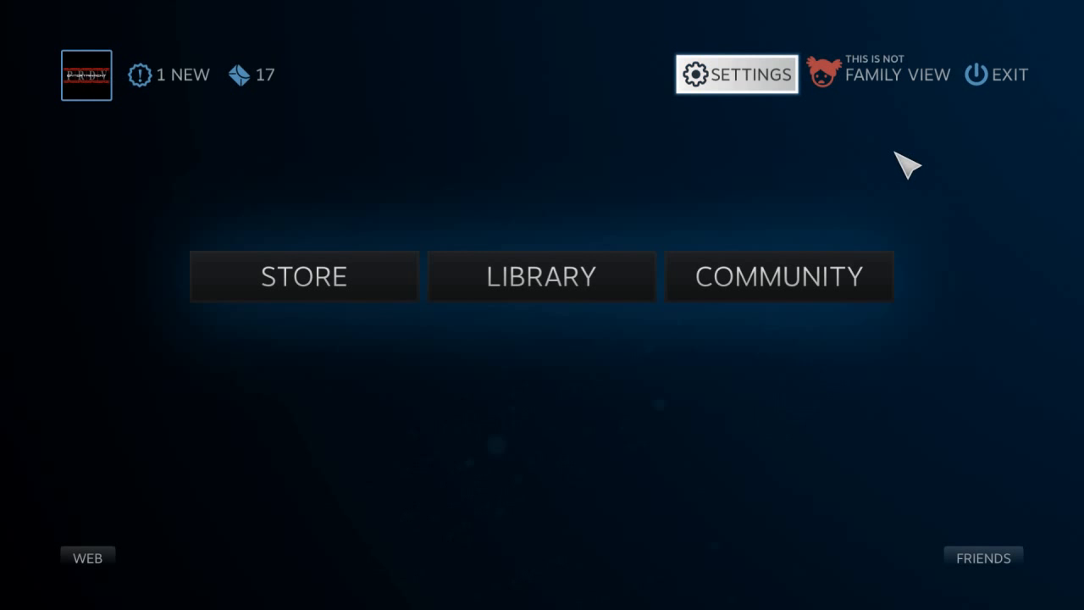
pyautogui.moveTo(478, 185)
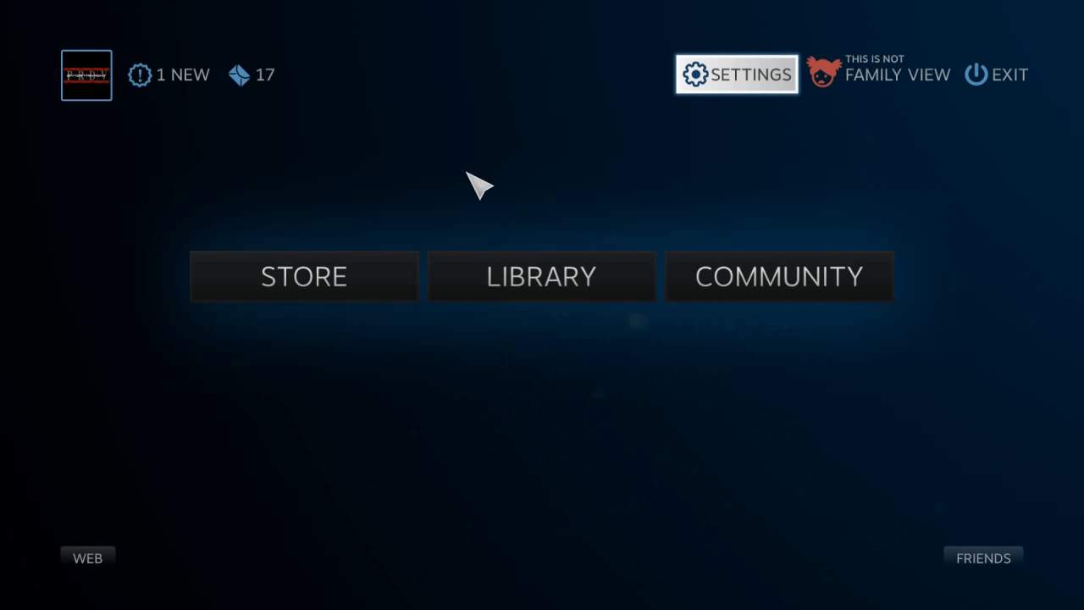
pyautogui.moveTo(938, 422)
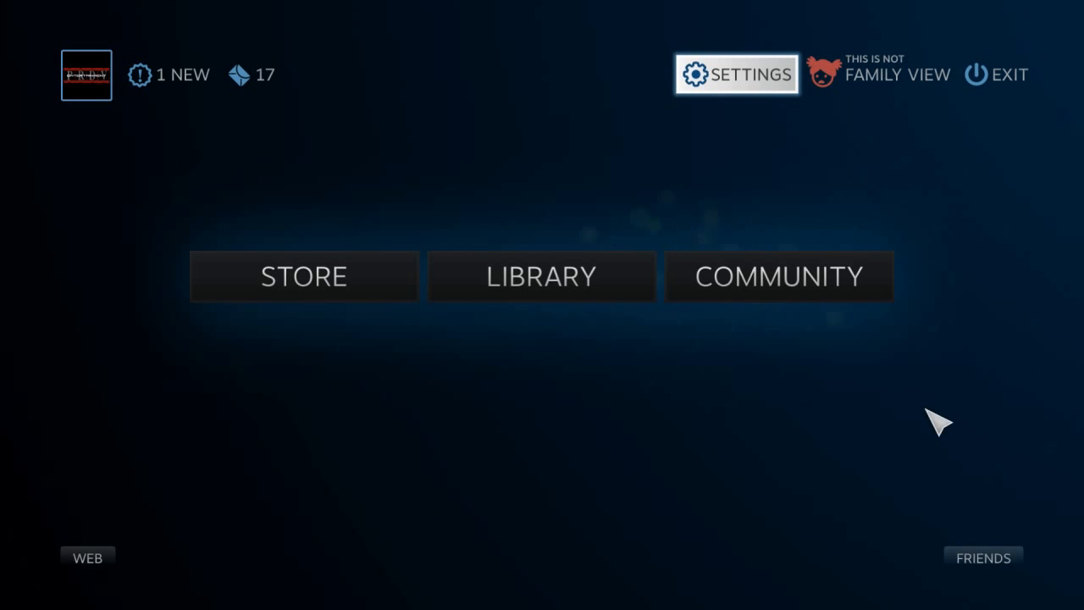
pyautogui.moveTo(88, 227)
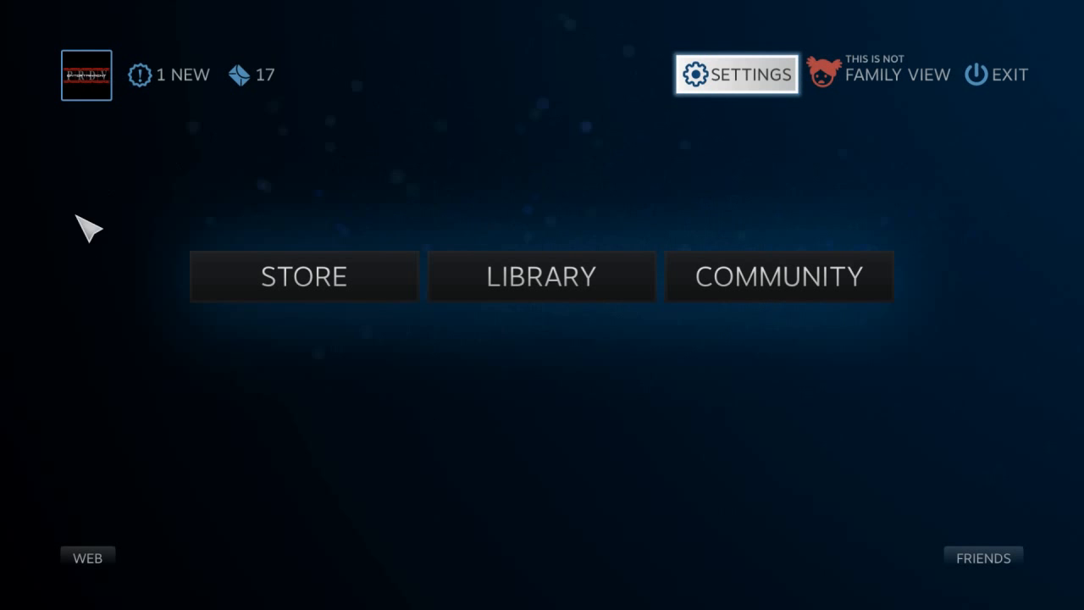
pyautogui.moveTo(829, 166)
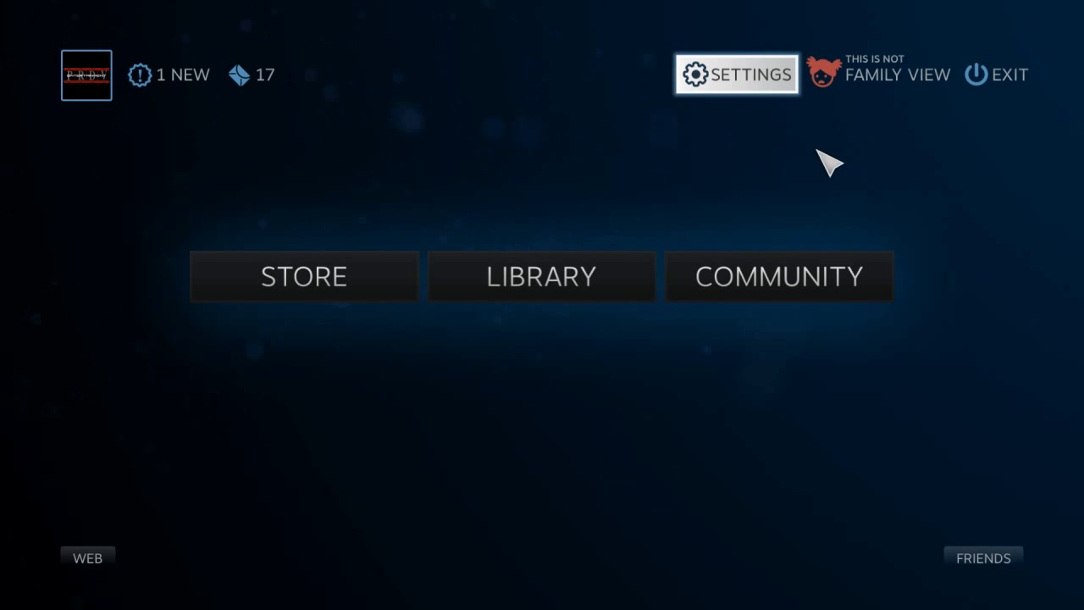